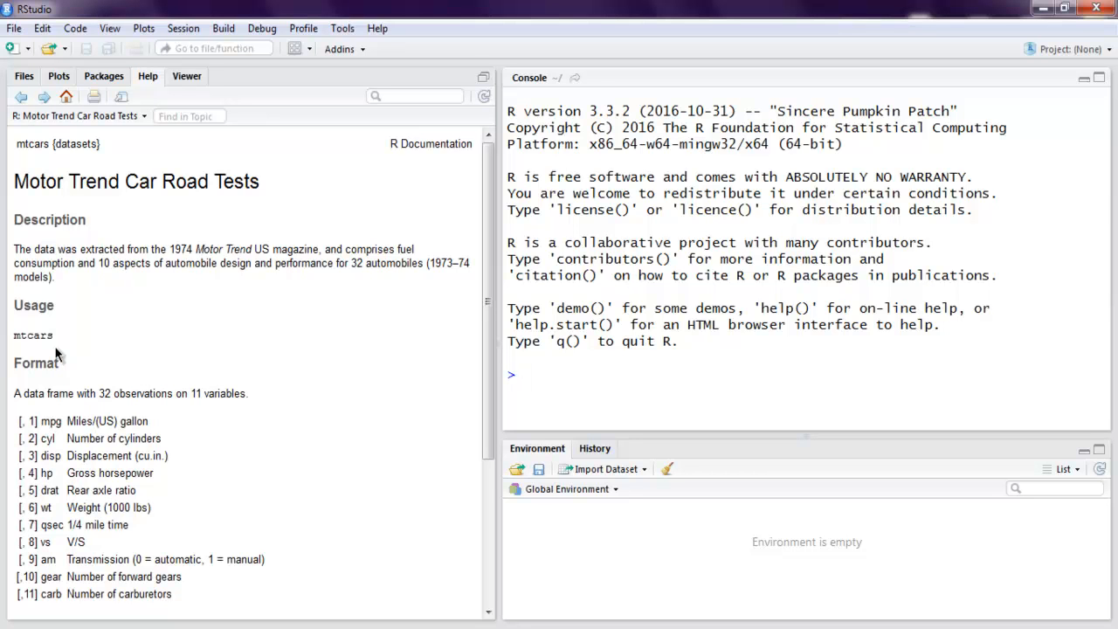
# Add data("mtcars") and setwd("d:") lines to the script
pyautogui.click(523, 374)
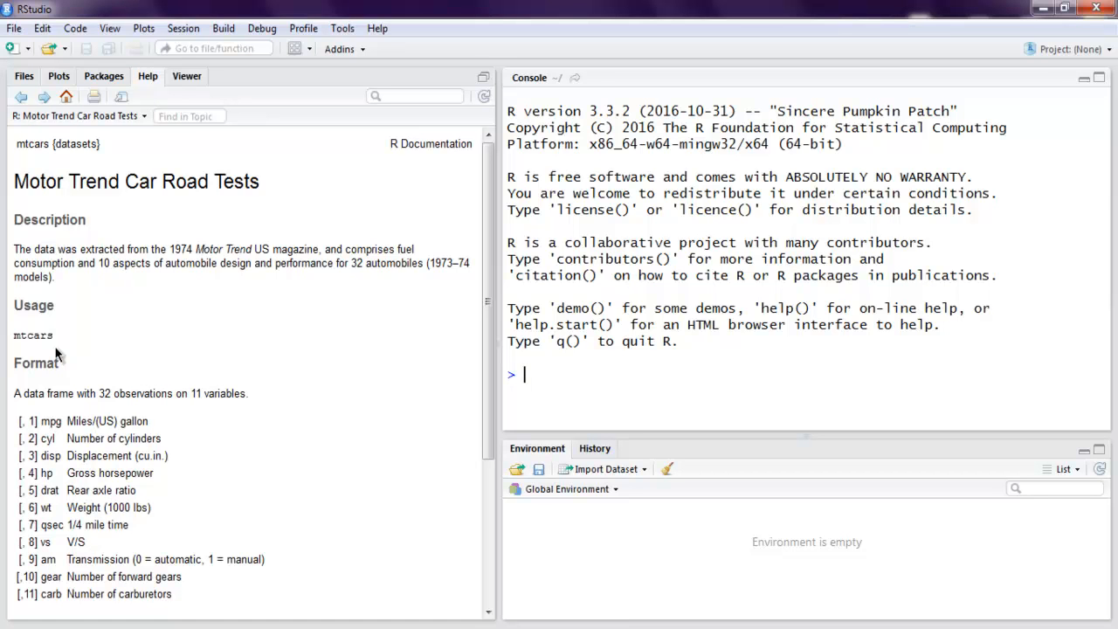
pyautogui.moveTo(105, 229)
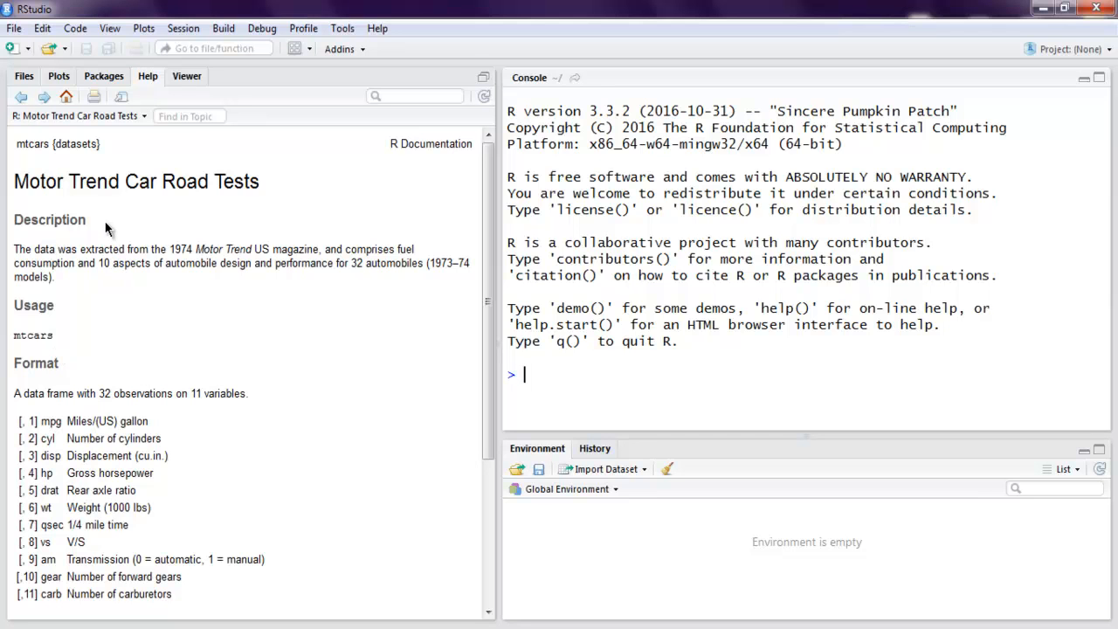
pyautogui.moveTo(143, 339)
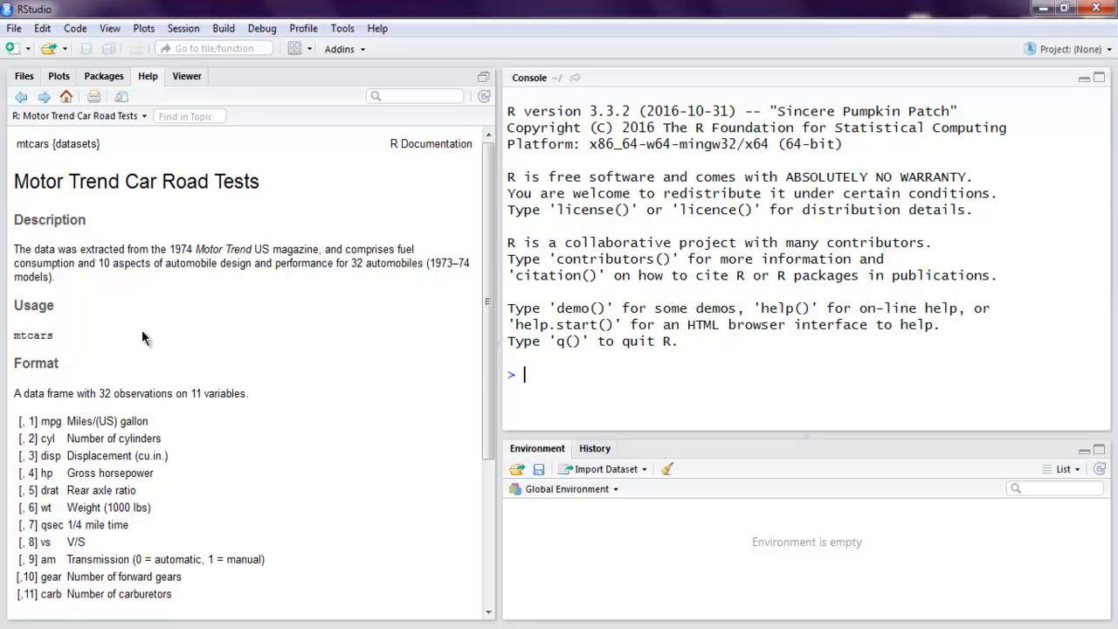
pyautogui.scroll(-3)
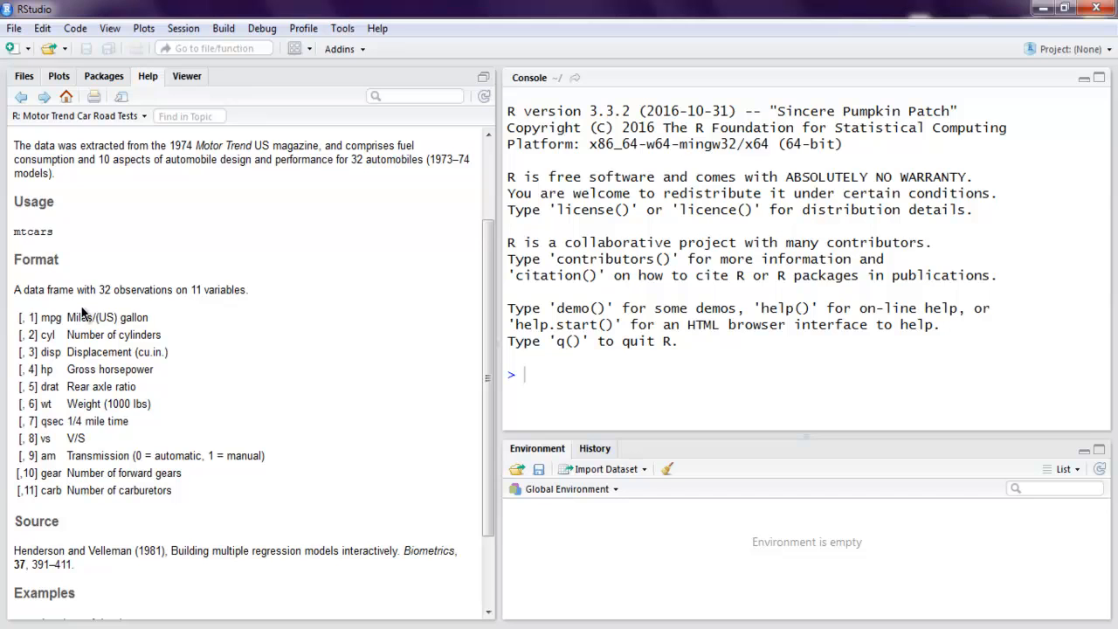
pyautogui.moveTo(171, 306)
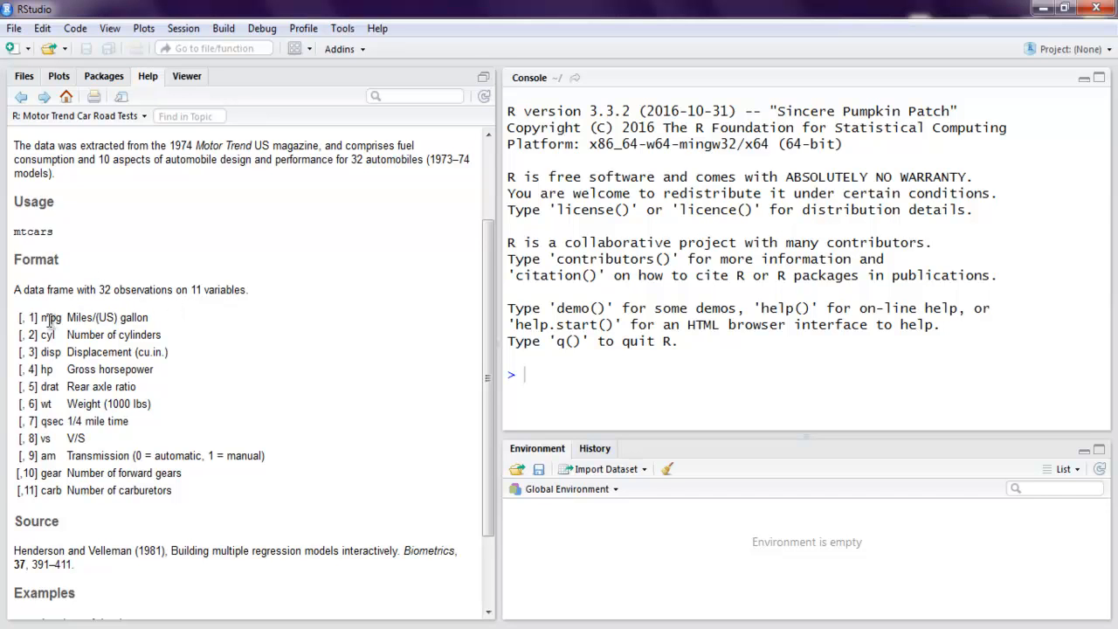
pyautogui.moveTo(51, 353)
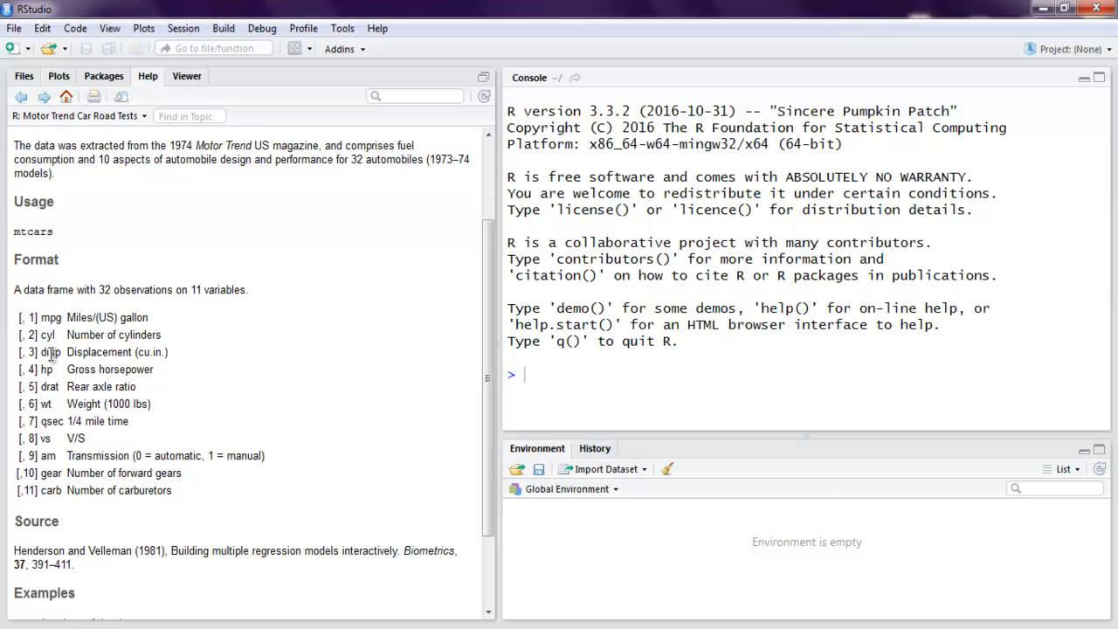
pyautogui.moveTo(63, 416)
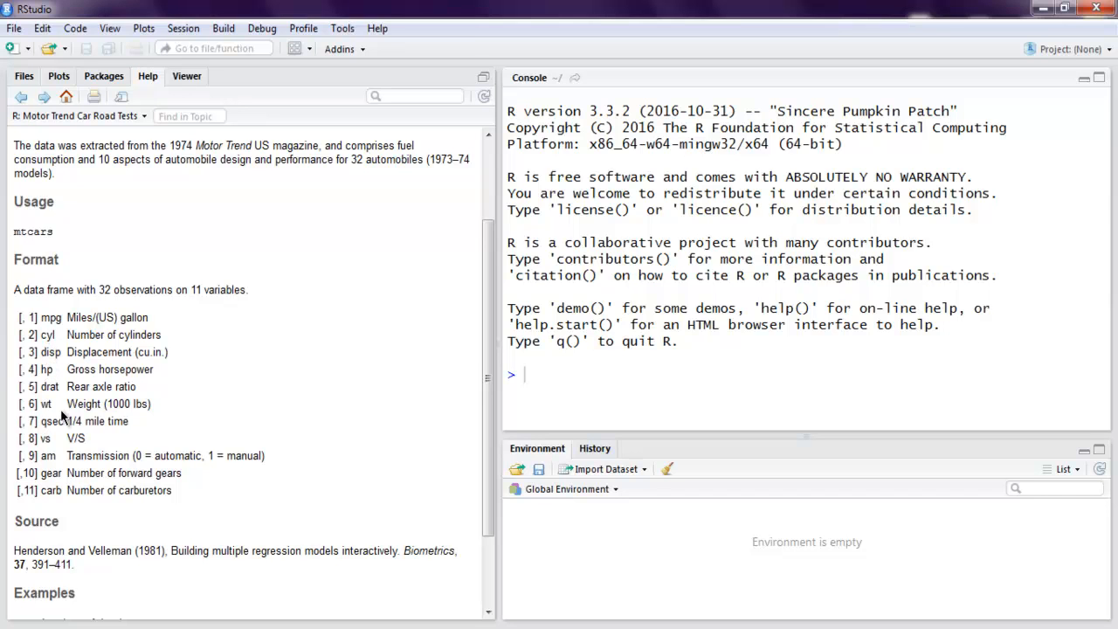
pyautogui.moveTo(63, 428)
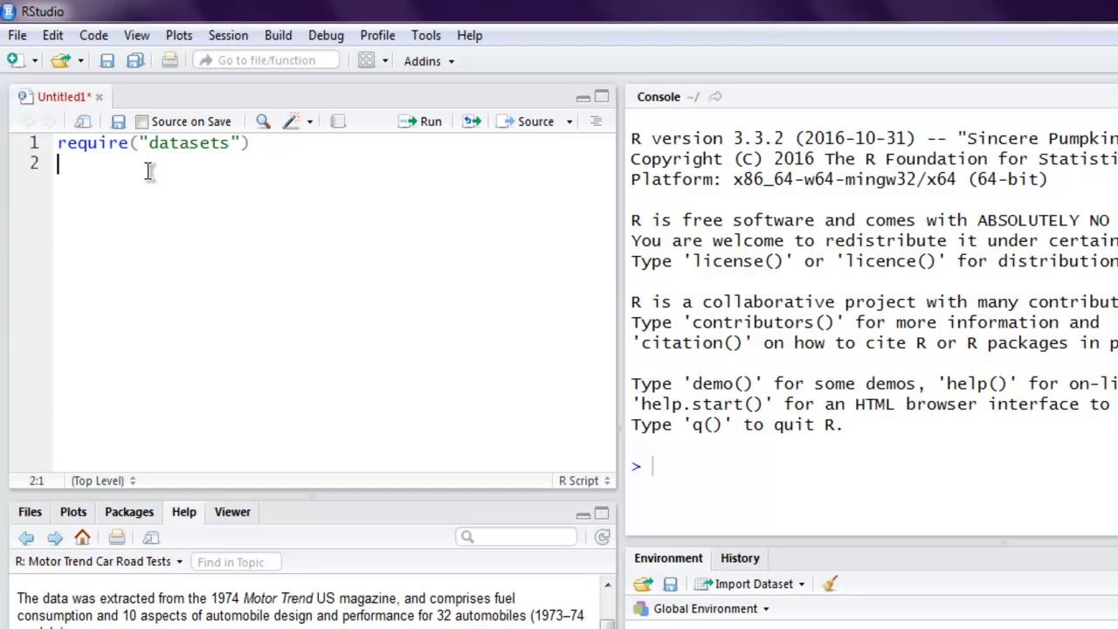
pyautogui.write('data(')
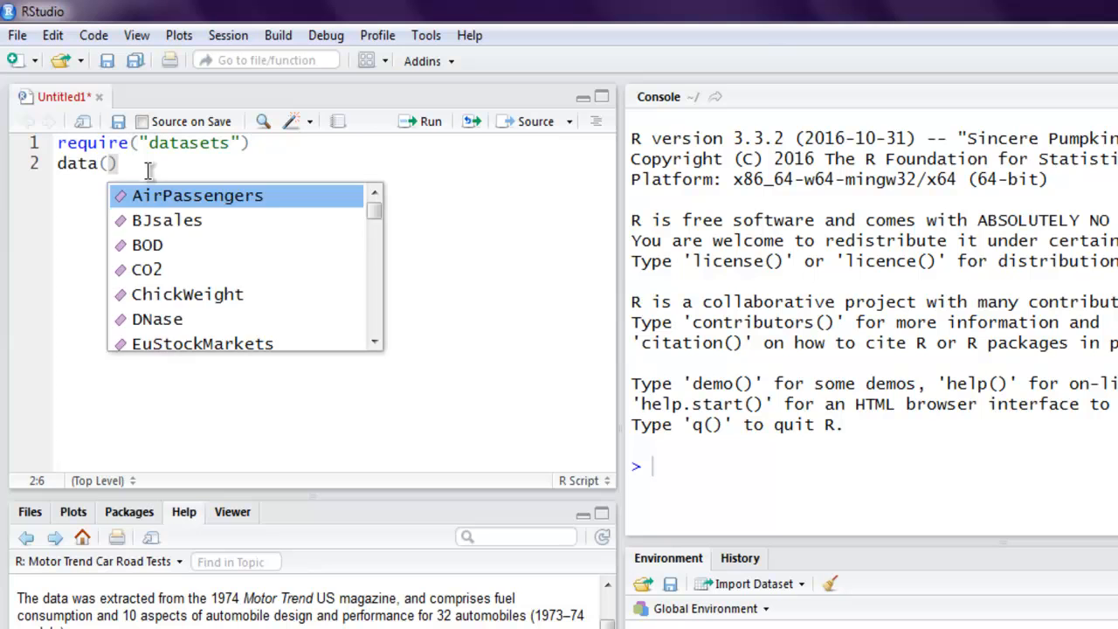
pyautogui.write('mtcars"')
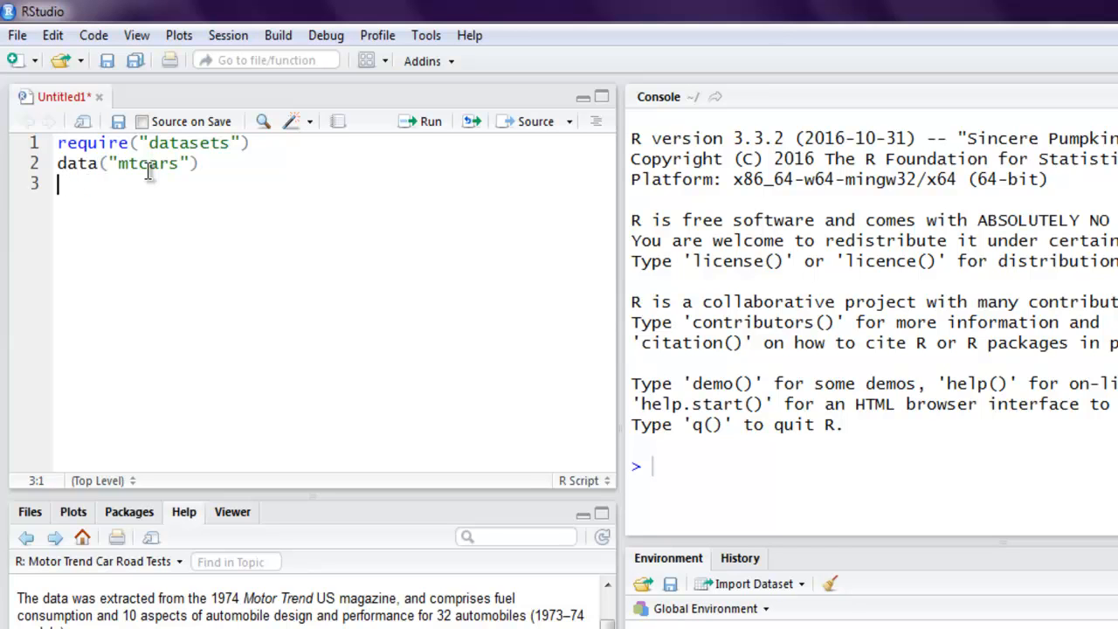
pyautogui.write('setwd("d:')
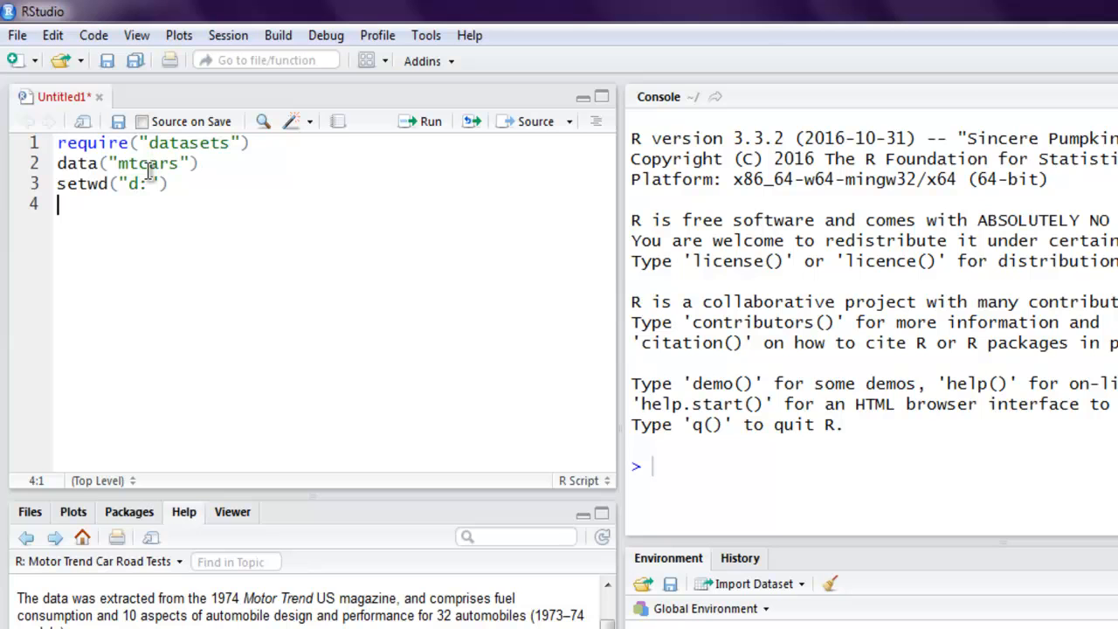
# Add png(file="splotmatrix.png") to open the PNG graphics device
pyautogui.write('png()')
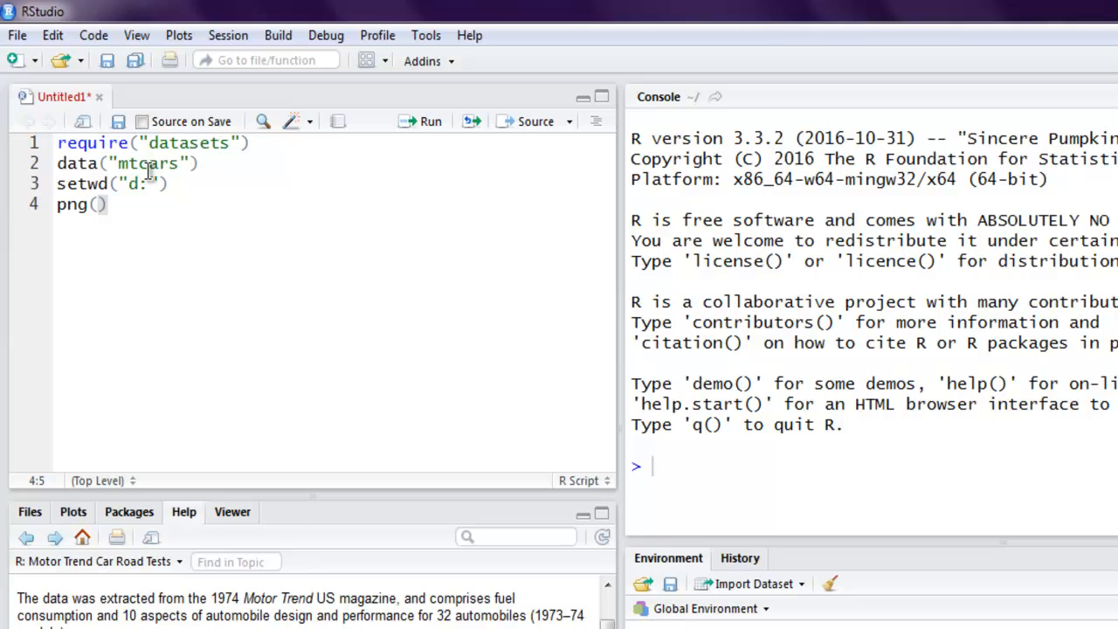
pyautogui.write('file="')
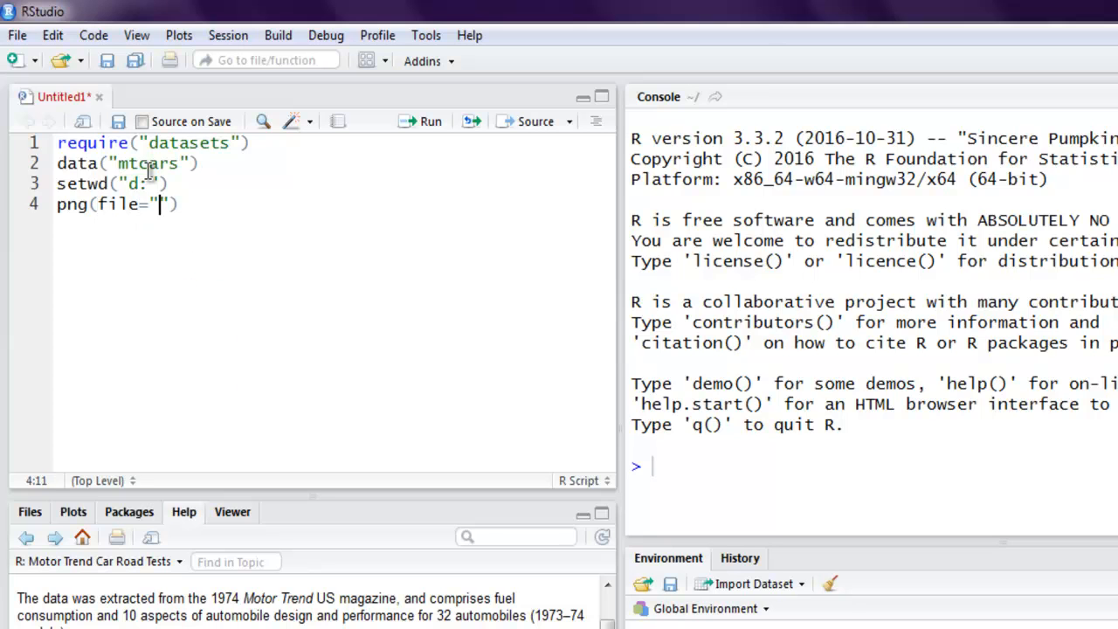
pyautogui.write('splotmatri')
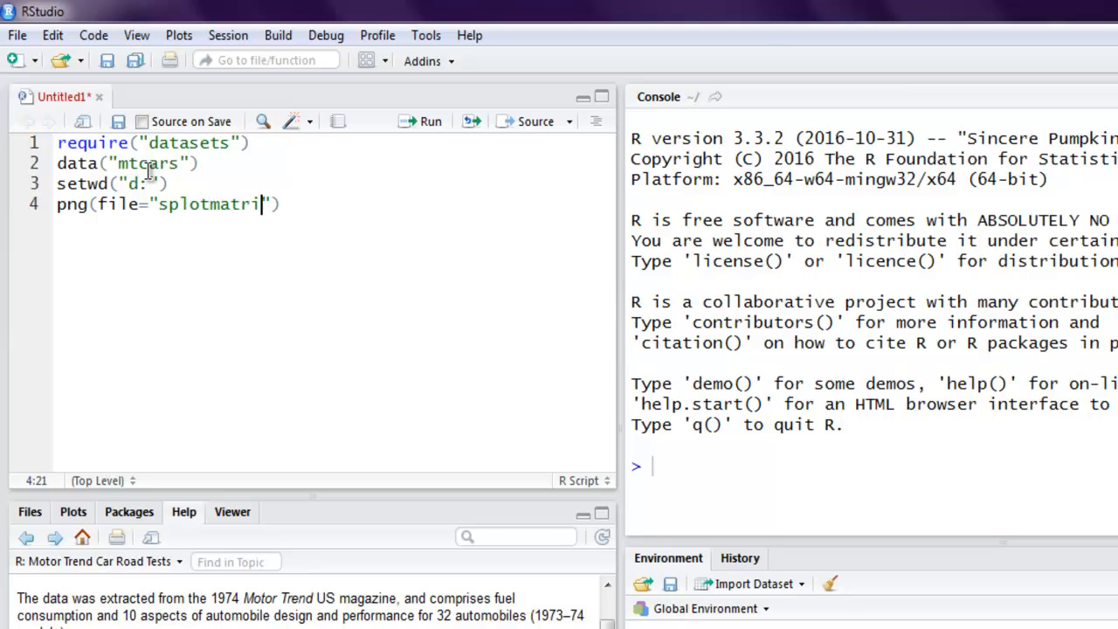
pyautogui.write('x.png')
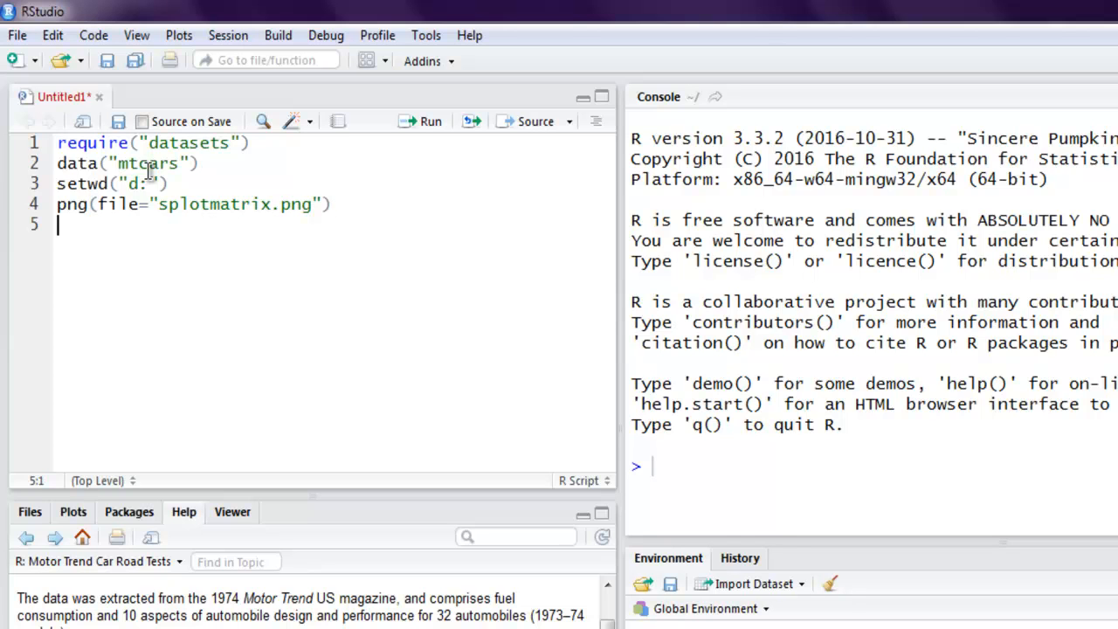
# Write pairs(~wt+mpg+disp+cyl, data=mtcars) to plot the scatterplot matrix
pyautogui.write('pairs')
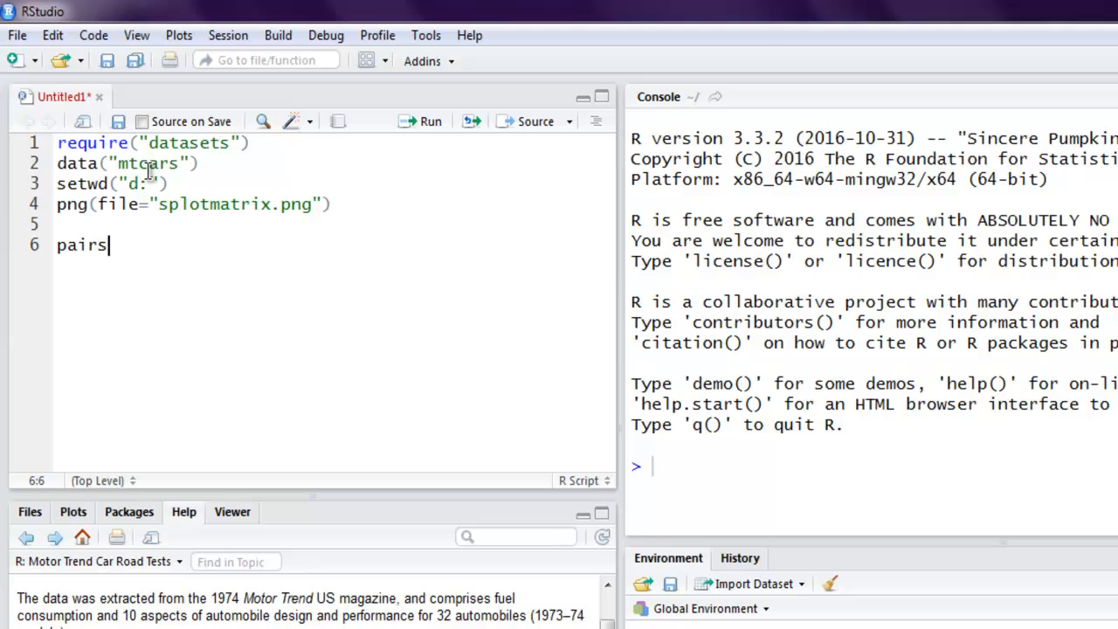
pyautogui.write('()')
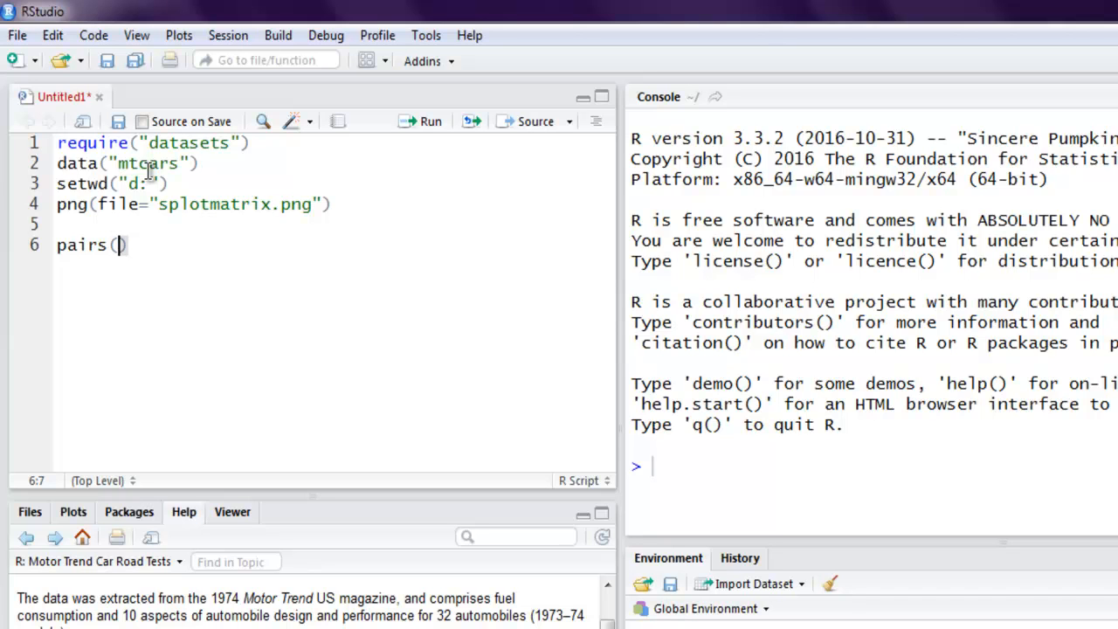
pyautogui.write('~')
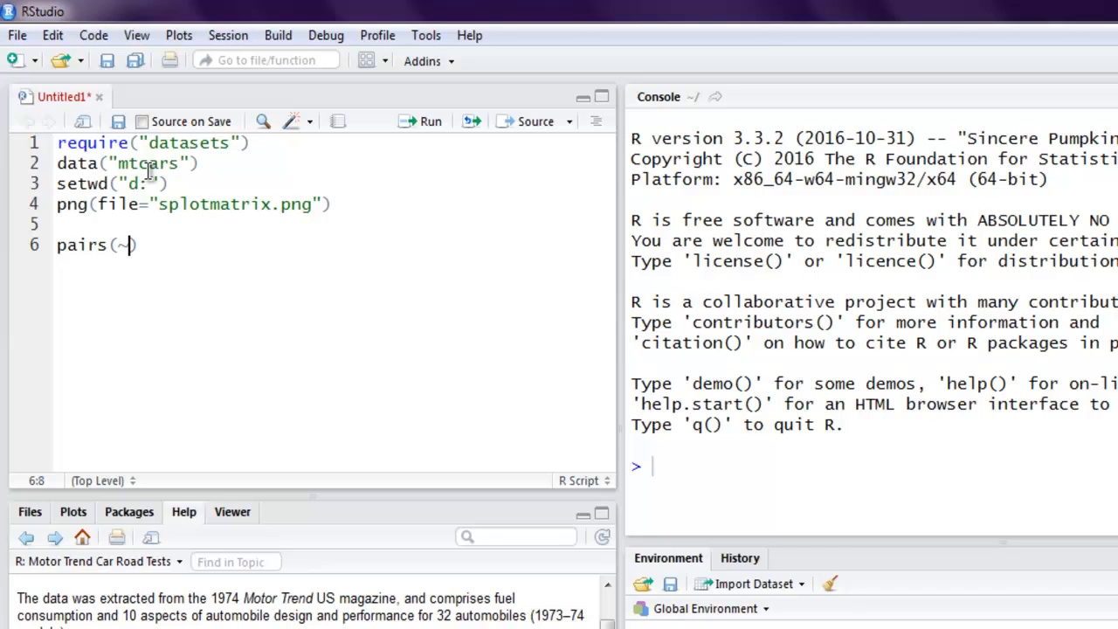
pyautogui.write('wt+')
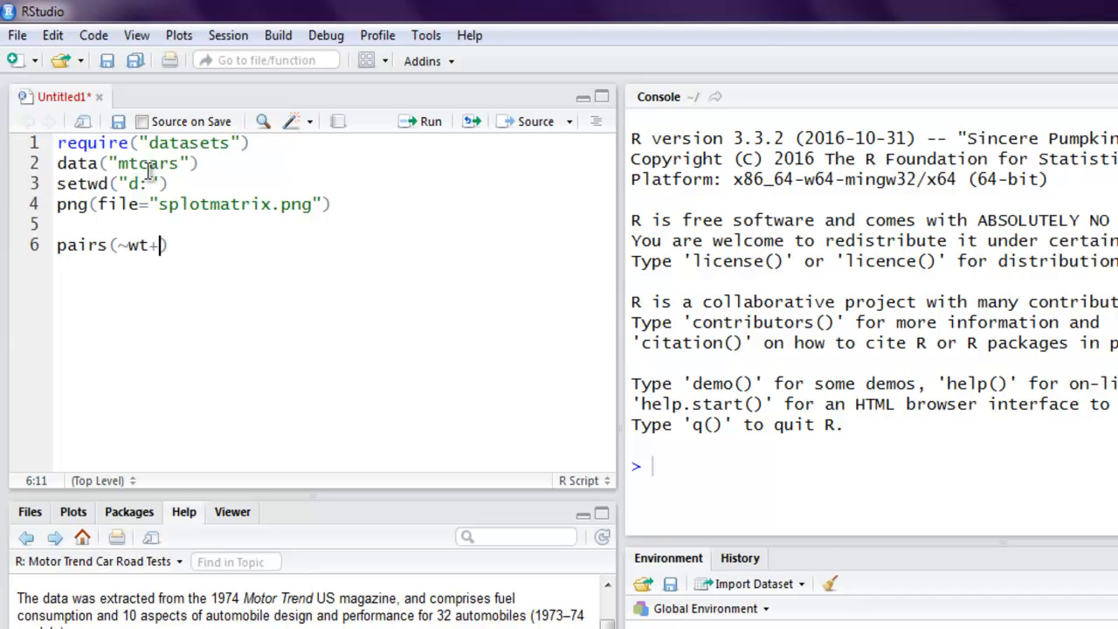
pyautogui.write('mpg')
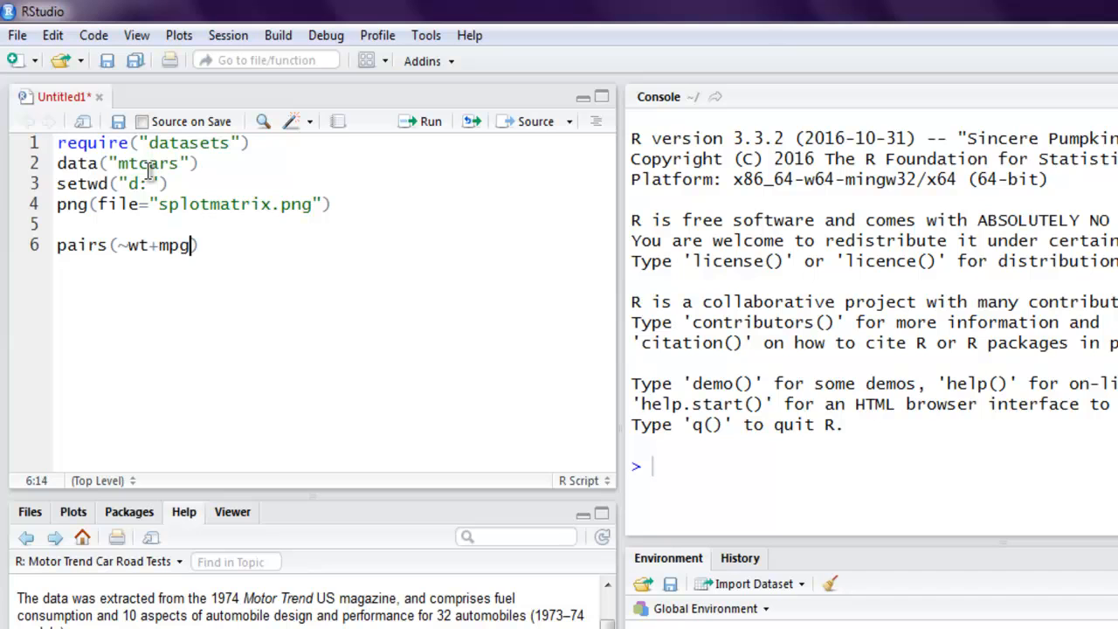
pyautogui.write('+')
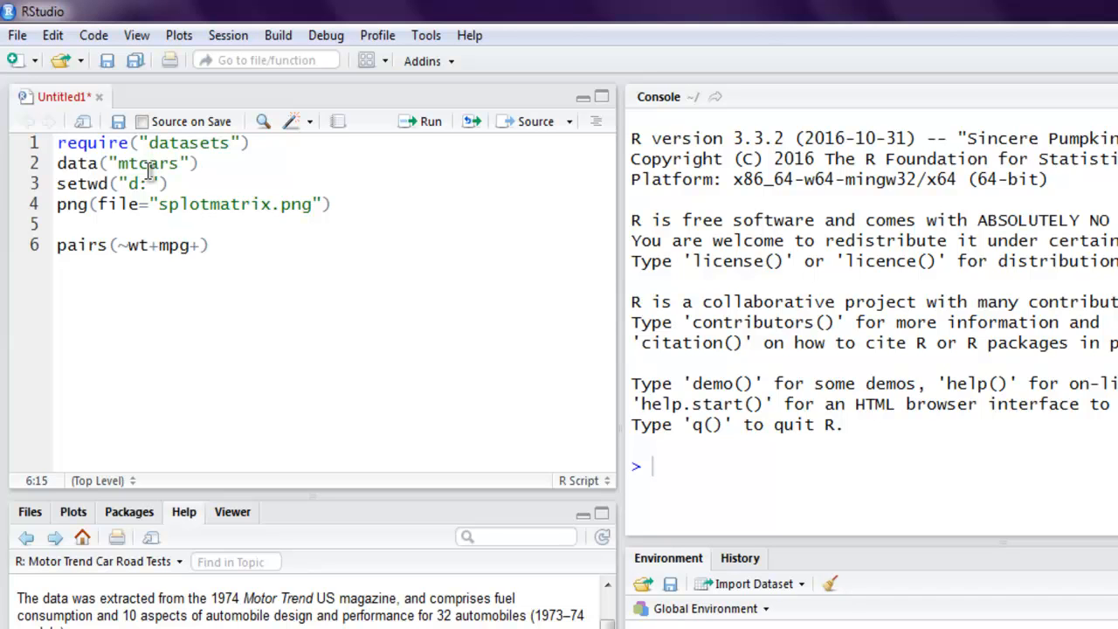
pyautogui.write('disp+')
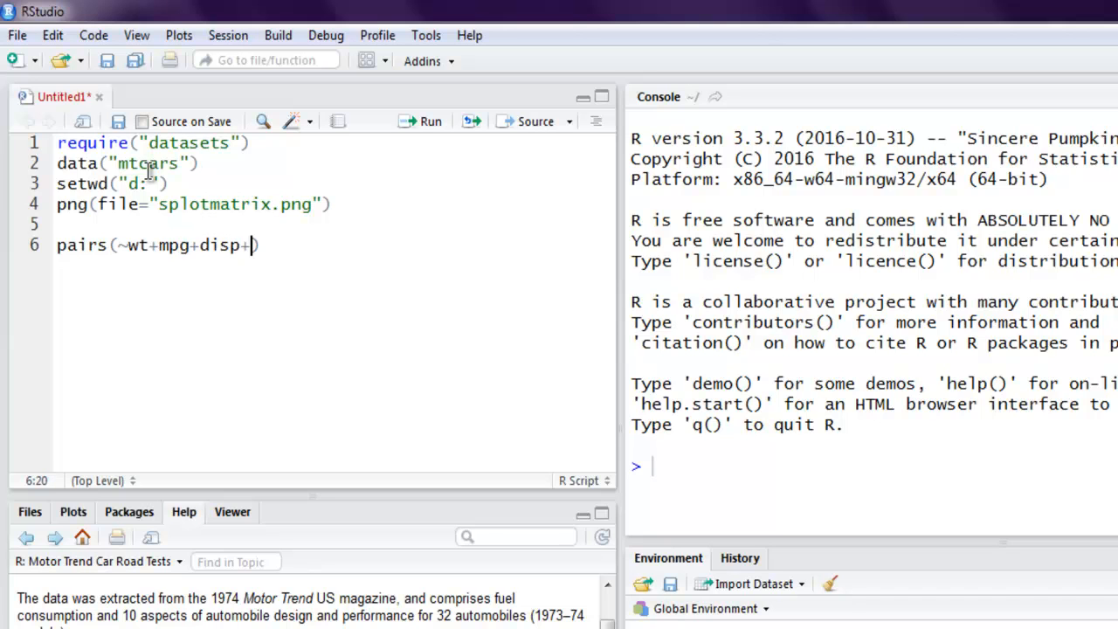
pyautogui.write('cyl')
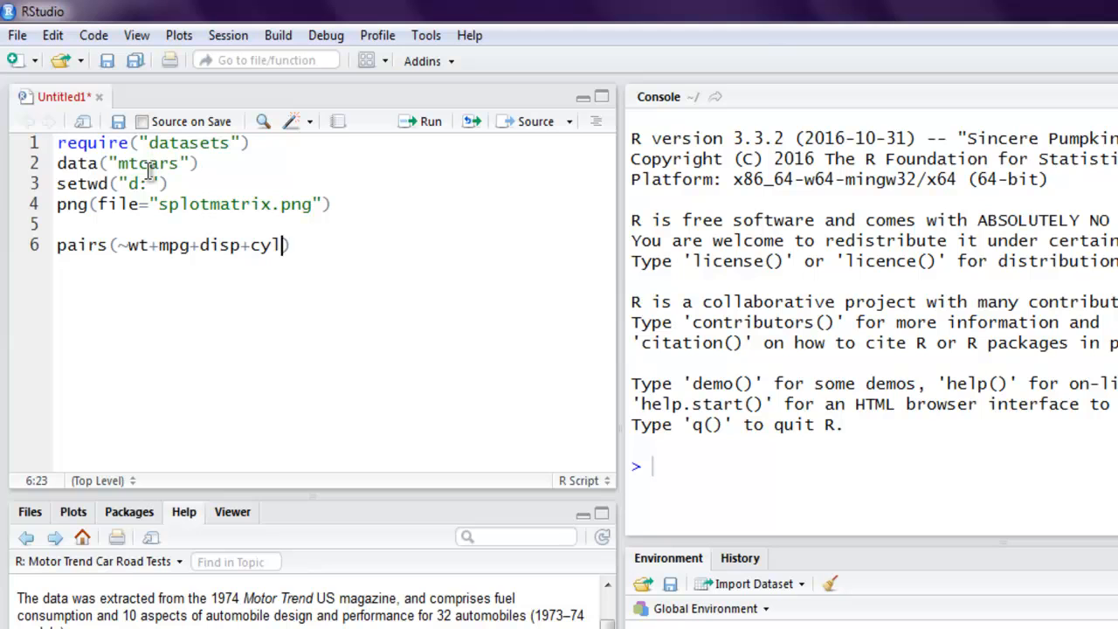
pyautogui.write(',data')
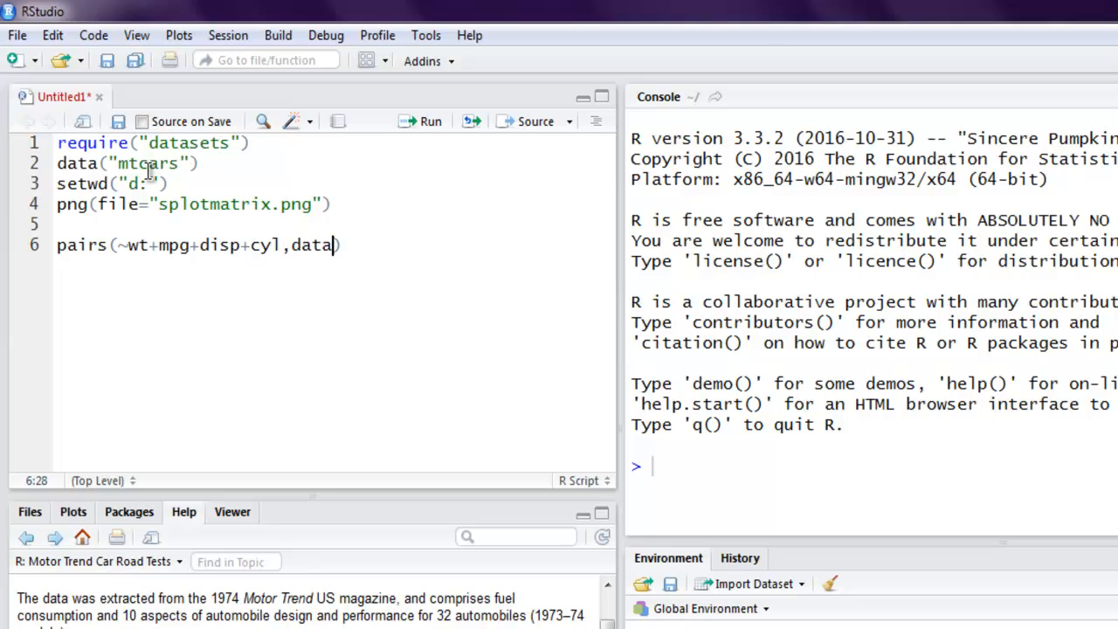
pyautogui.write('=mt')
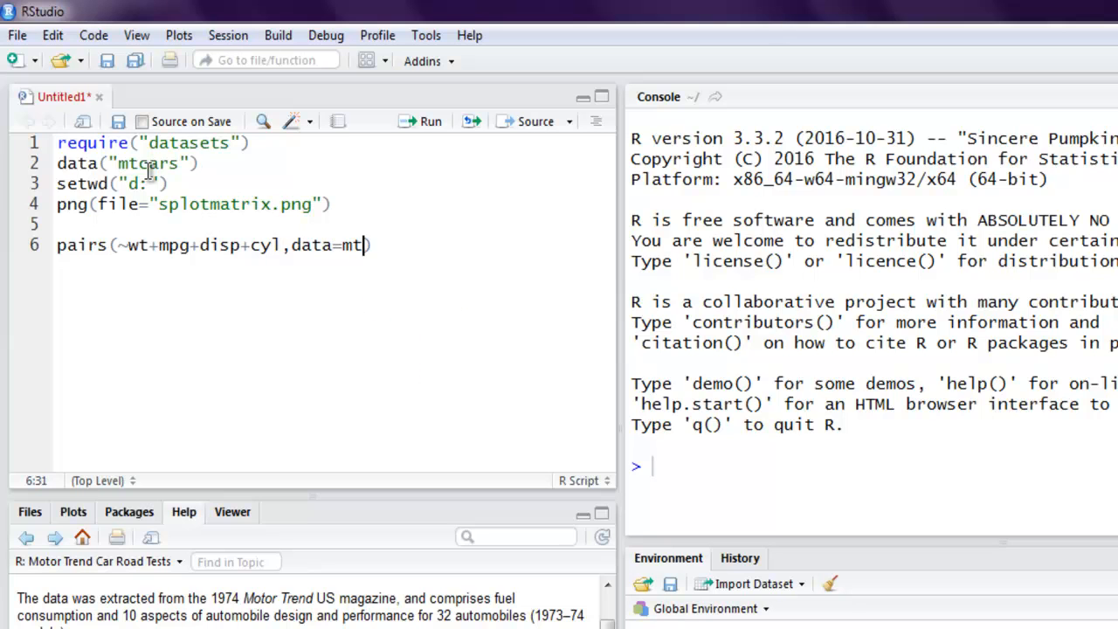
pyautogui.write('cars,')
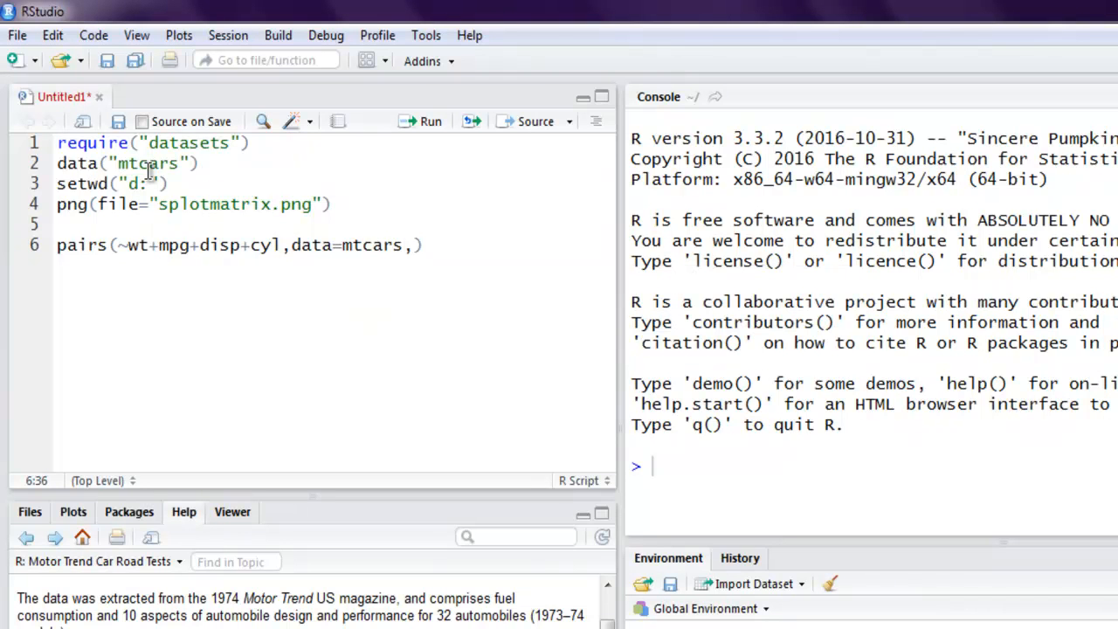
# Add the title main="scatterplot matrices" and a closing dev.off() line
pyautogui.write('main=')
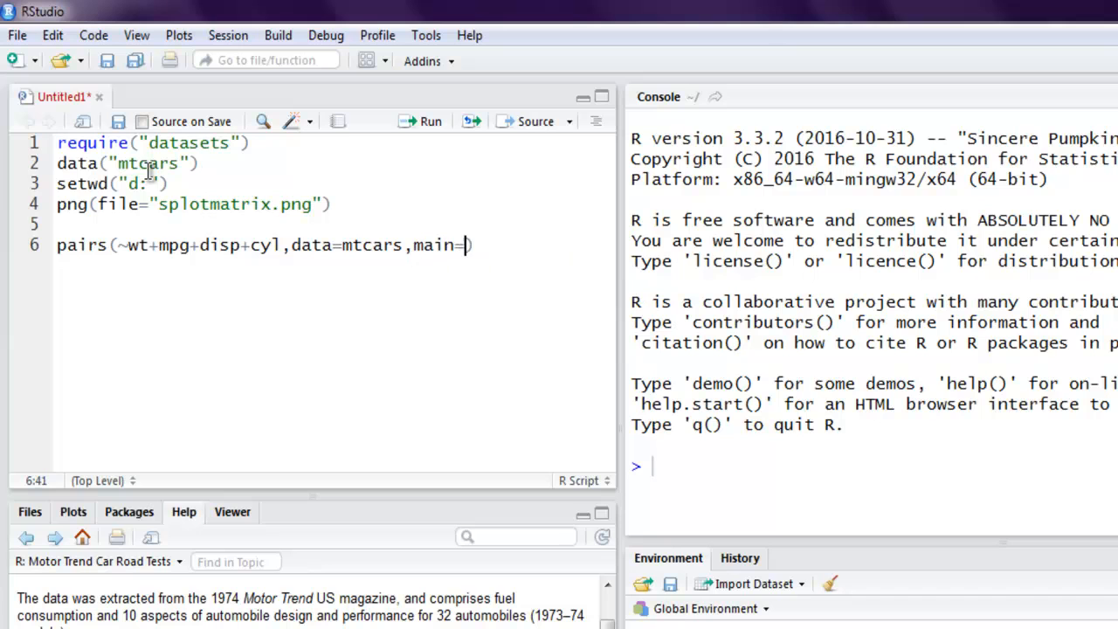
pyautogui.write('""')
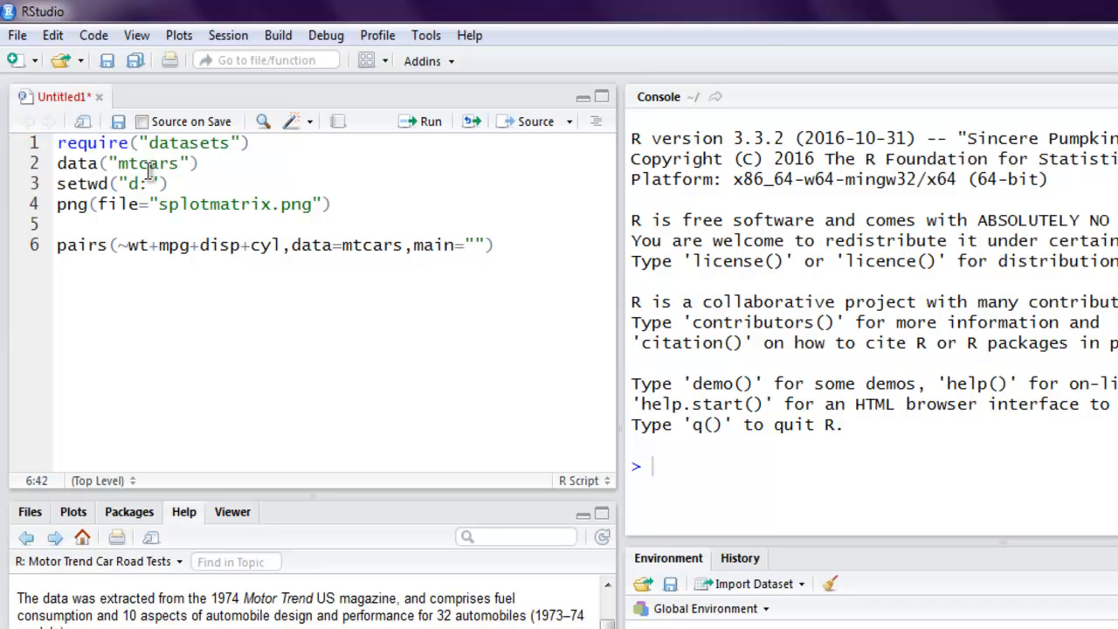
pyautogui.write('scatte')
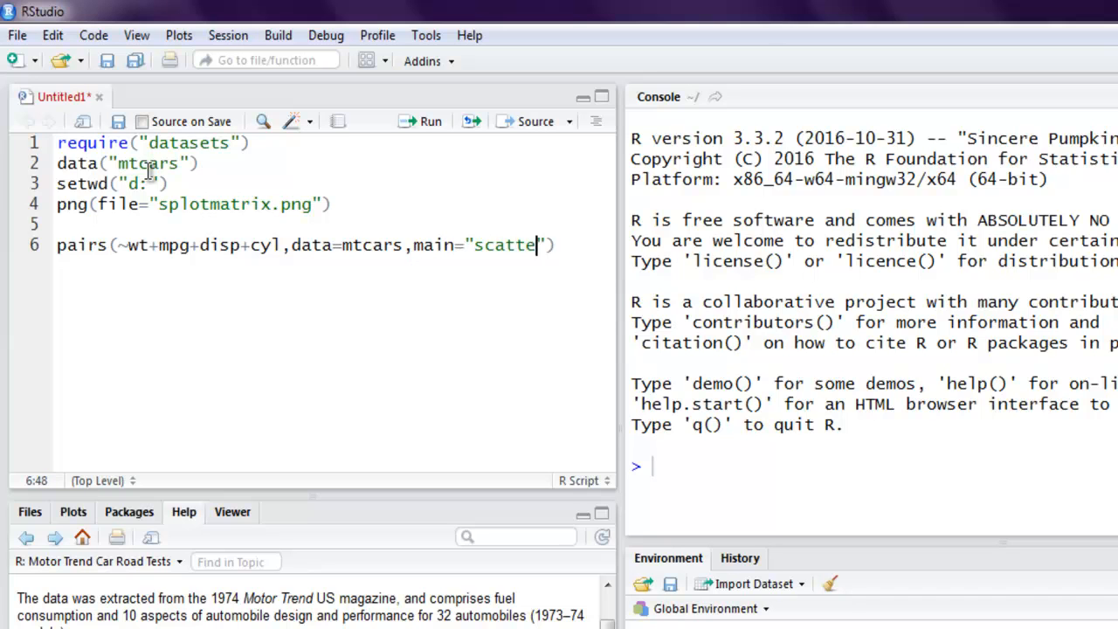
pyautogui.write('rplot ma')
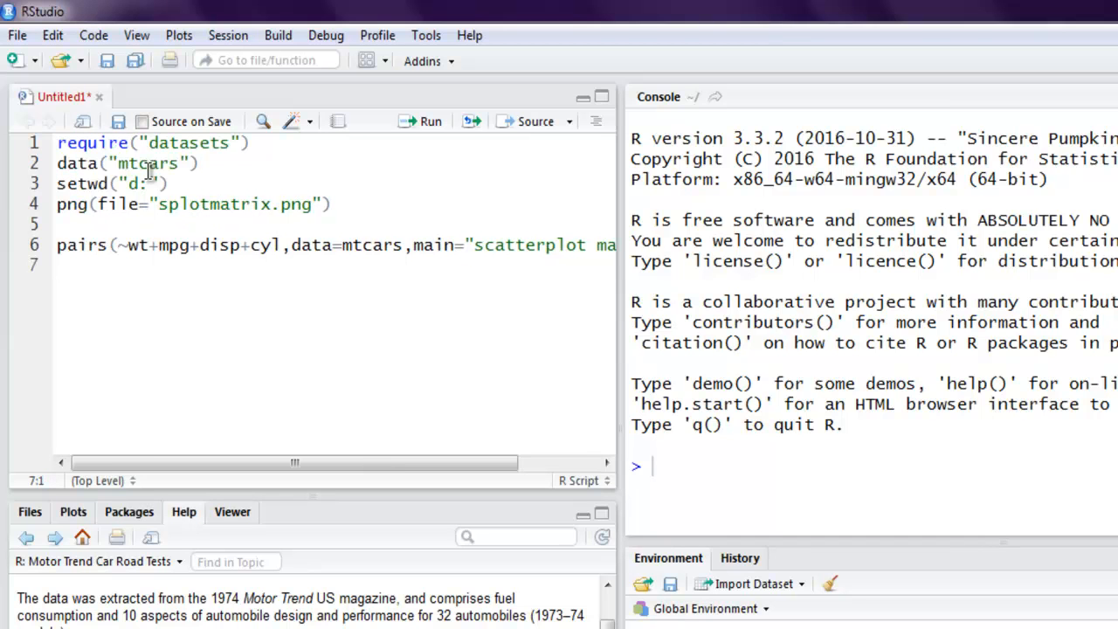
pyautogui.write('dev.')
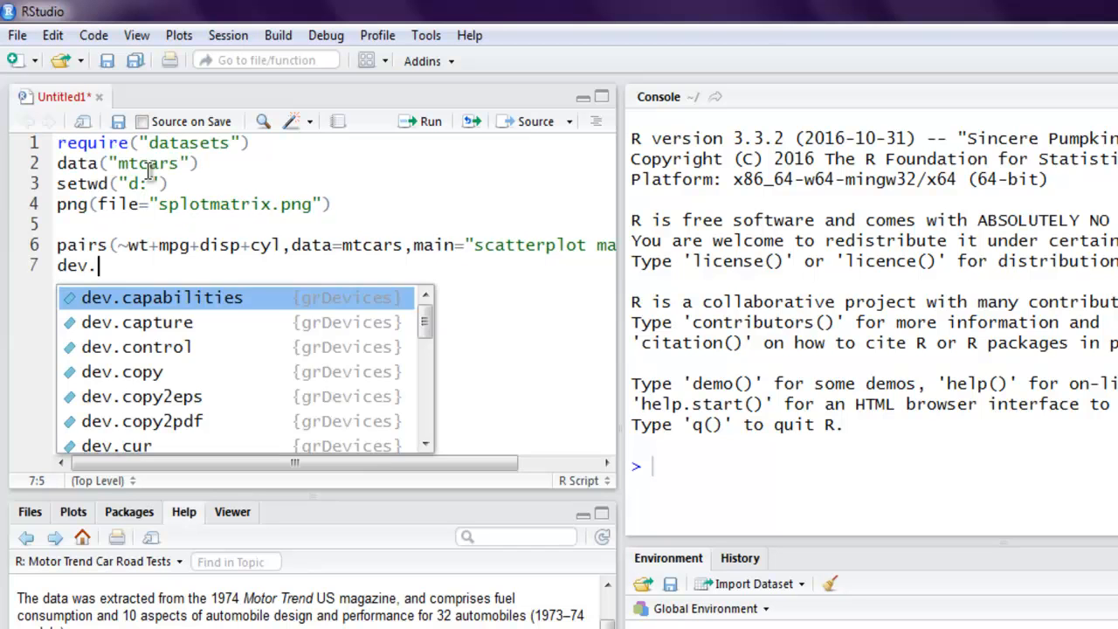
pyautogui.write('off()')
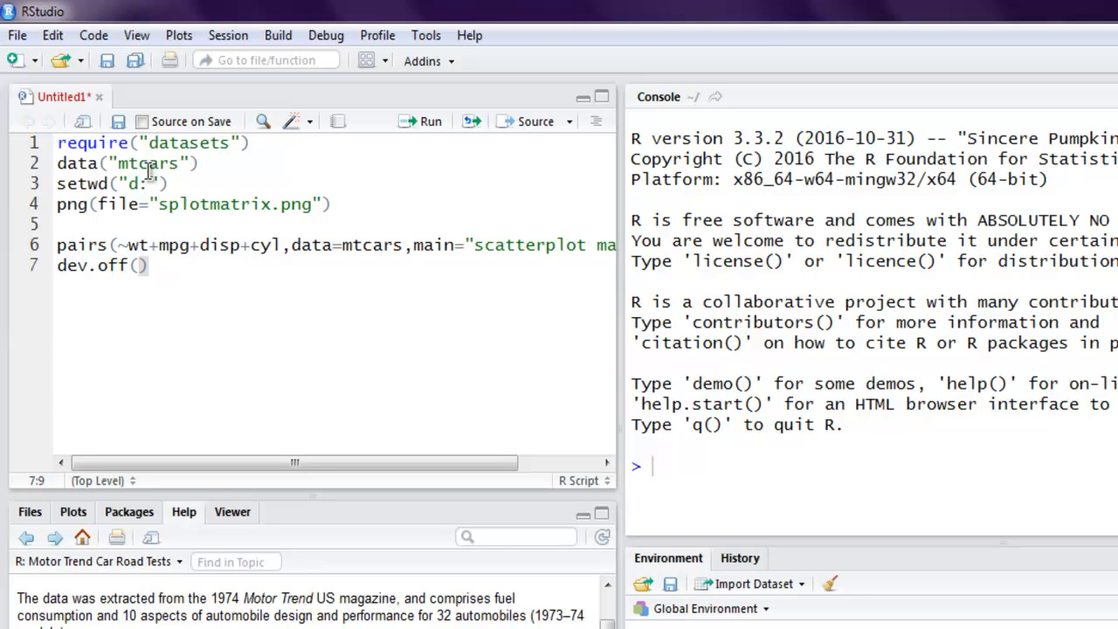
pyautogui.click(149, 266)
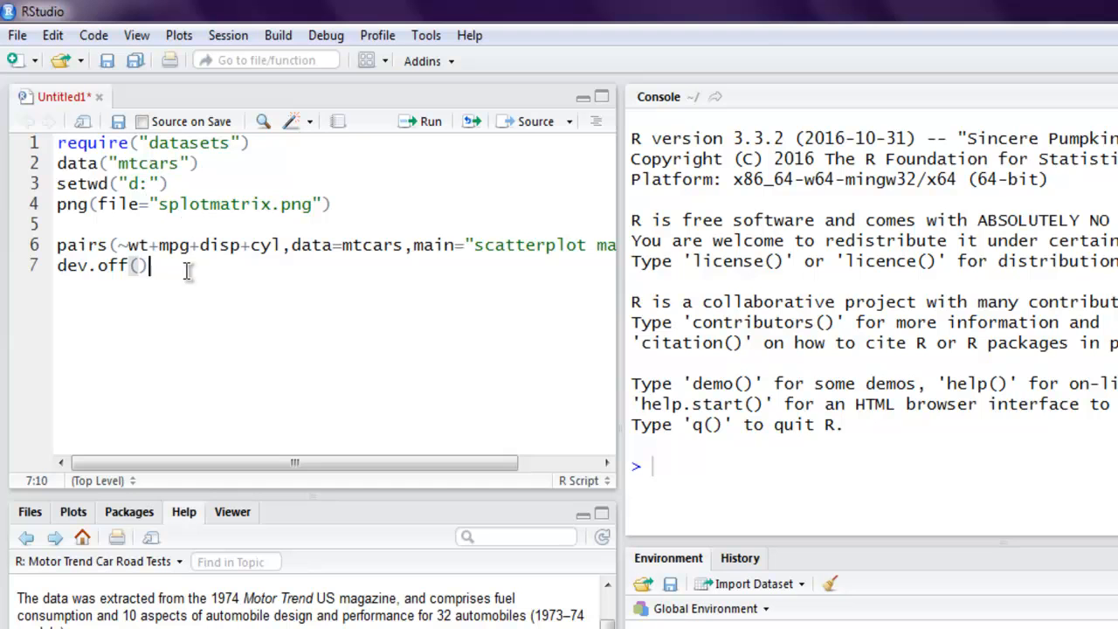
# Select and run the whole script, then go to the folder holding the saved image
pyautogui.press('ctrl+a')
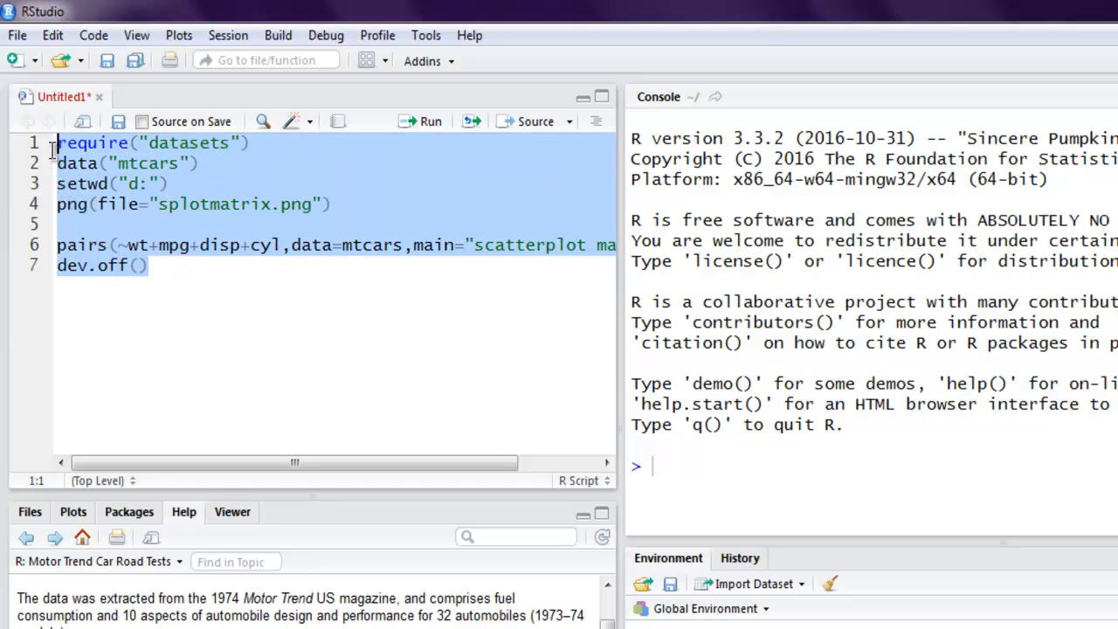
pyautogui.moveTo(423, 120)
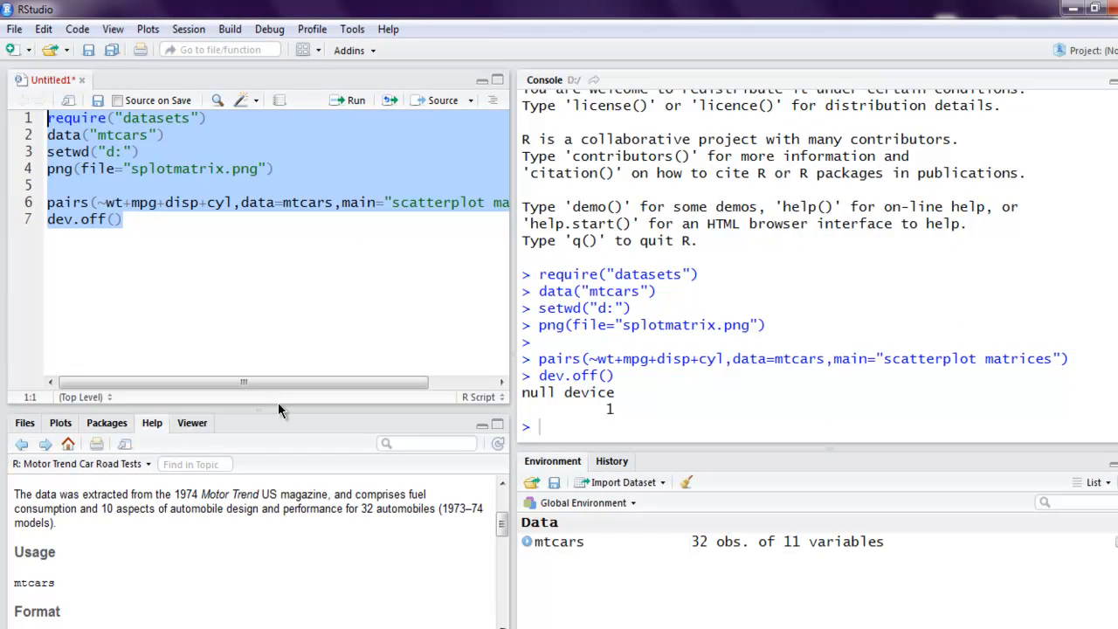
pyautogui.doubleClick(577, 392)
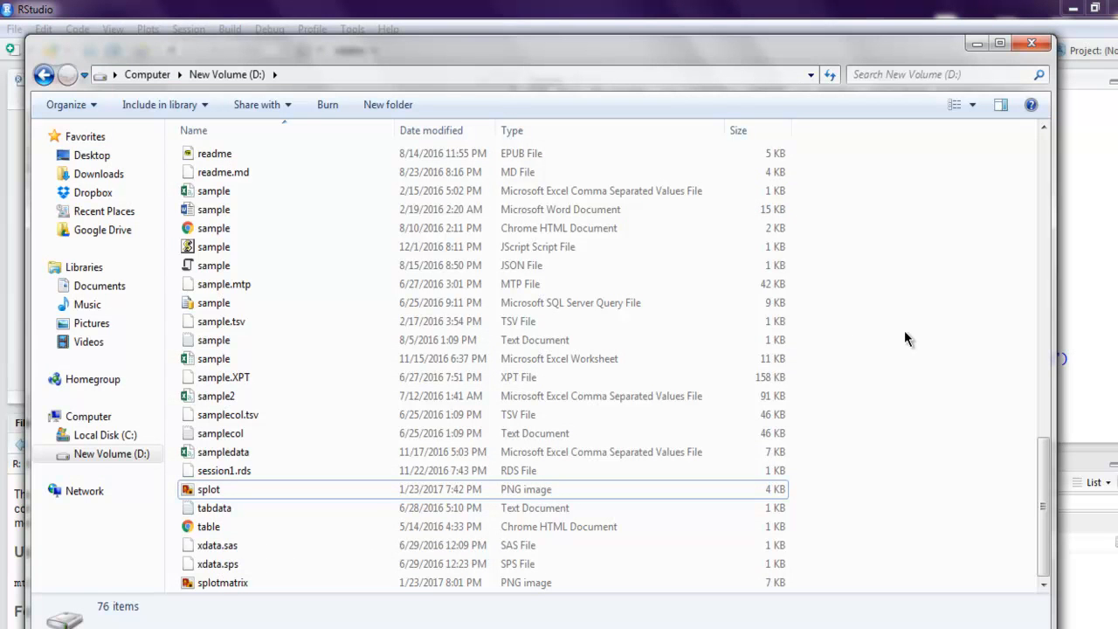
# Open splotmatrix.png from drive D in Windows Photo Viewer
pyautogui.click(224, 583)
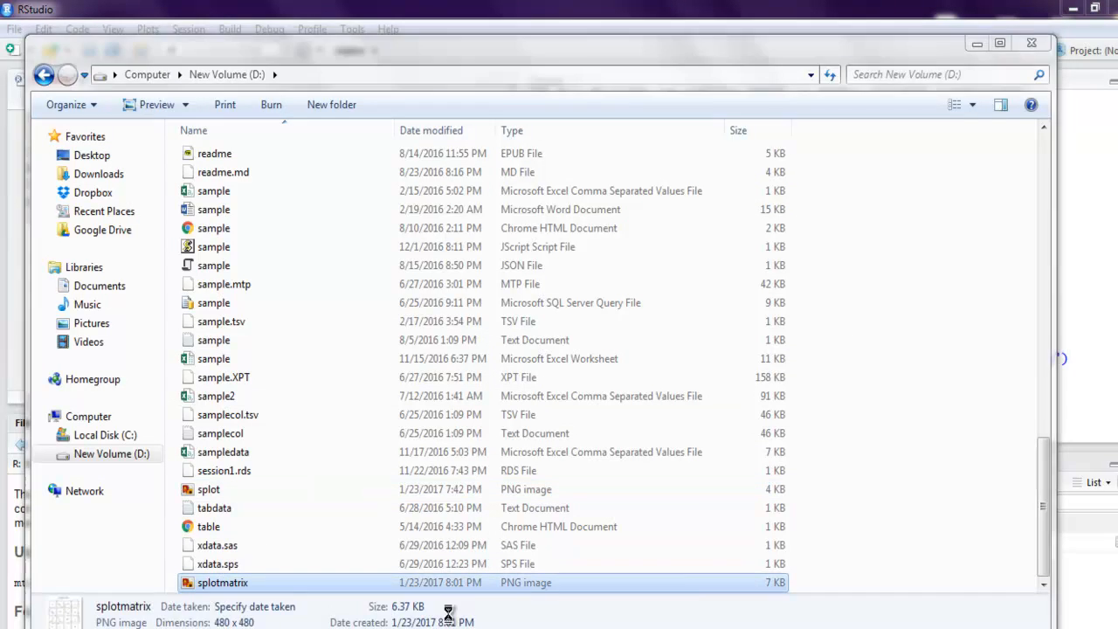
pyautogui.doubleClick(224, 583)
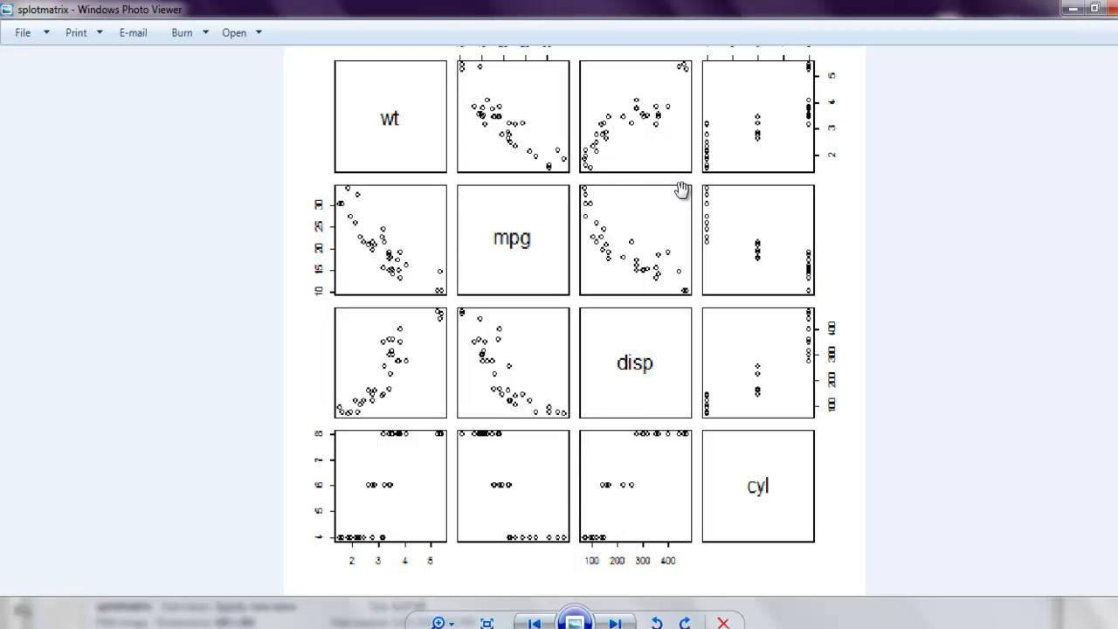
pyautogui.moveTo(498, 201)
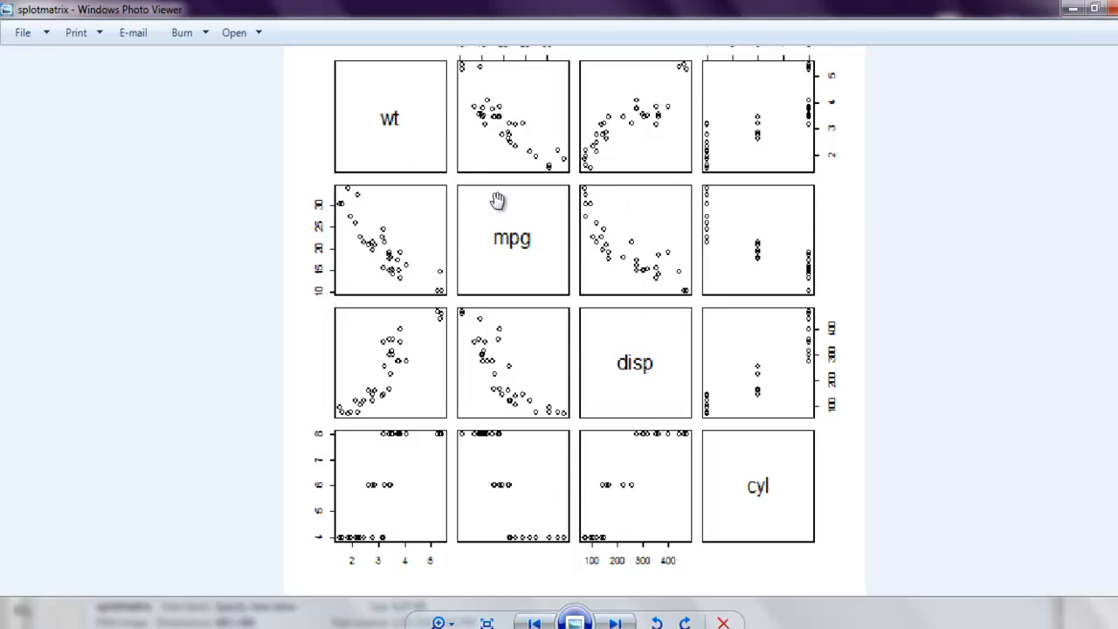
pyautogui.moveTo(660, 378)
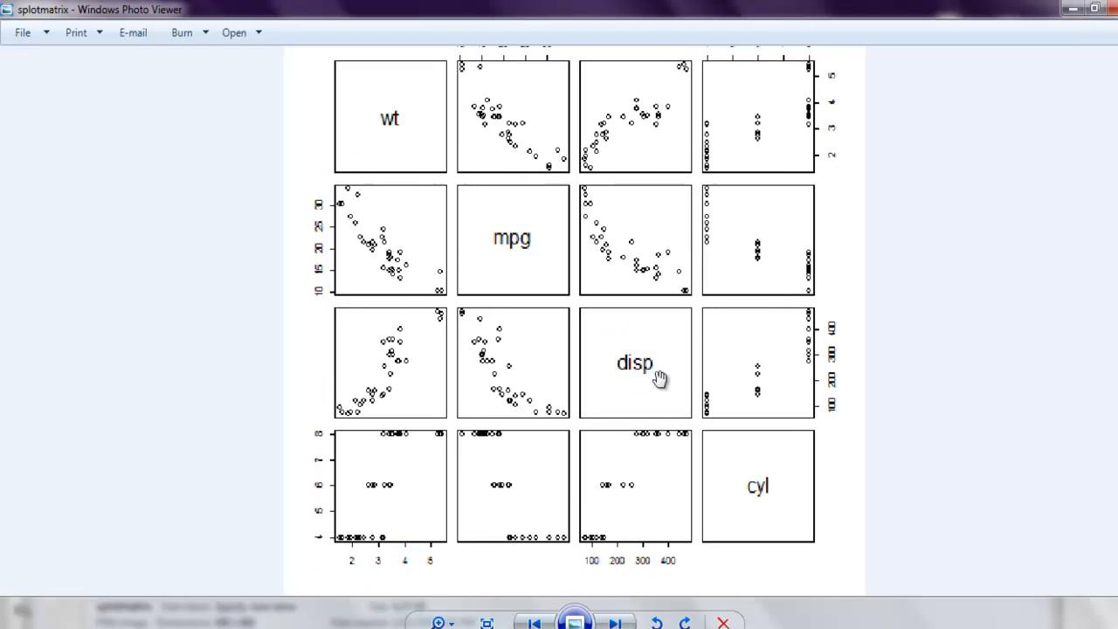
pyautogui.moveTo(695, 294)
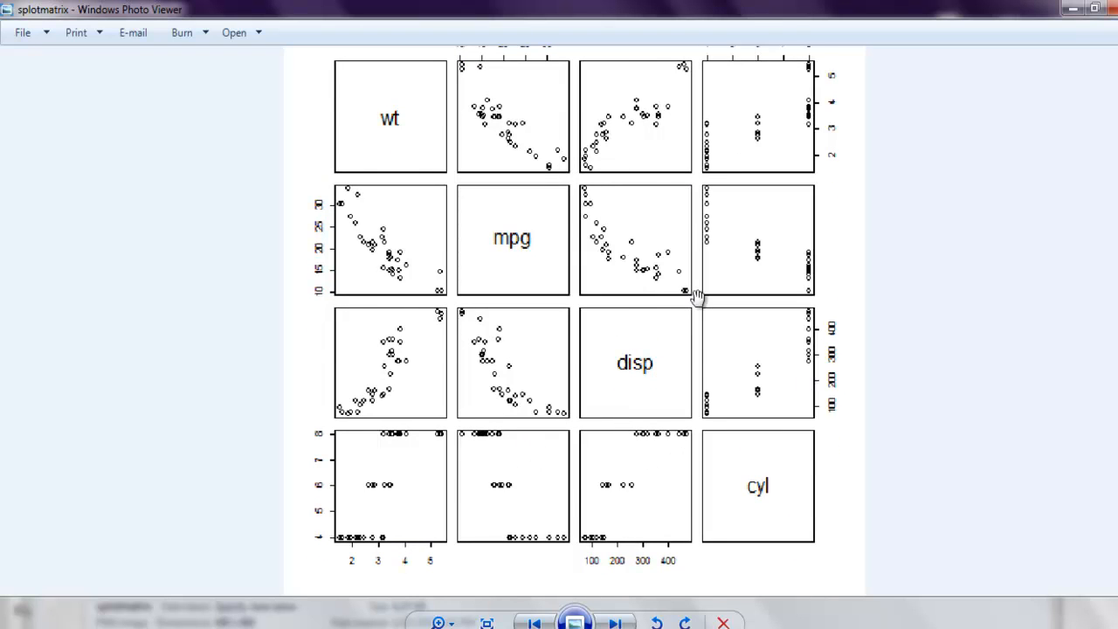
pyautogui.moveTo(654, 272)
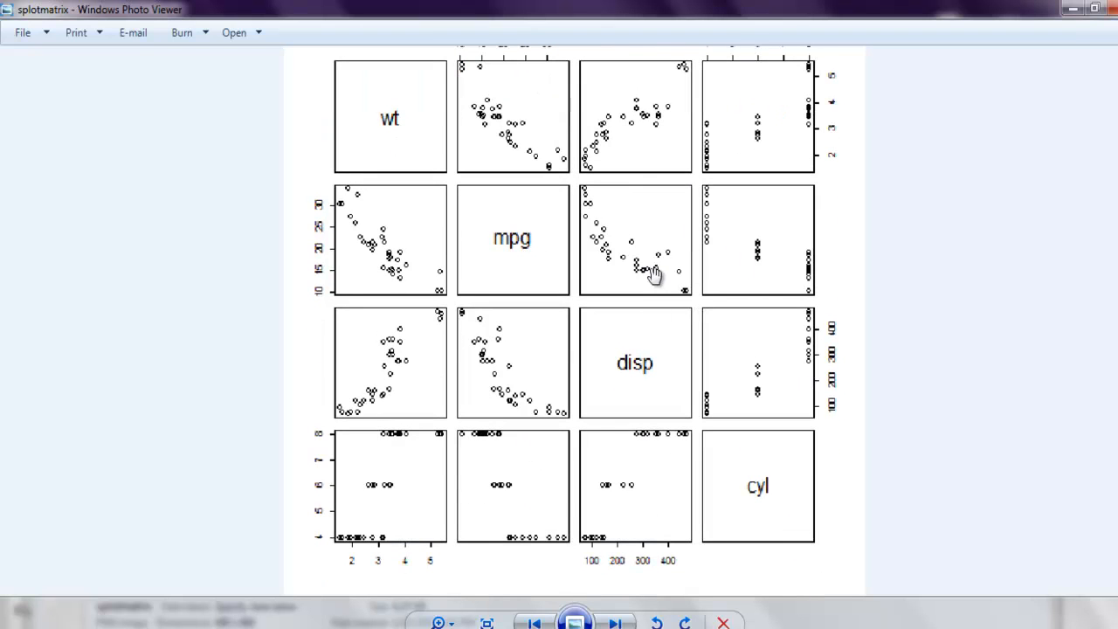
pyautogui.moveTo(577, 150)
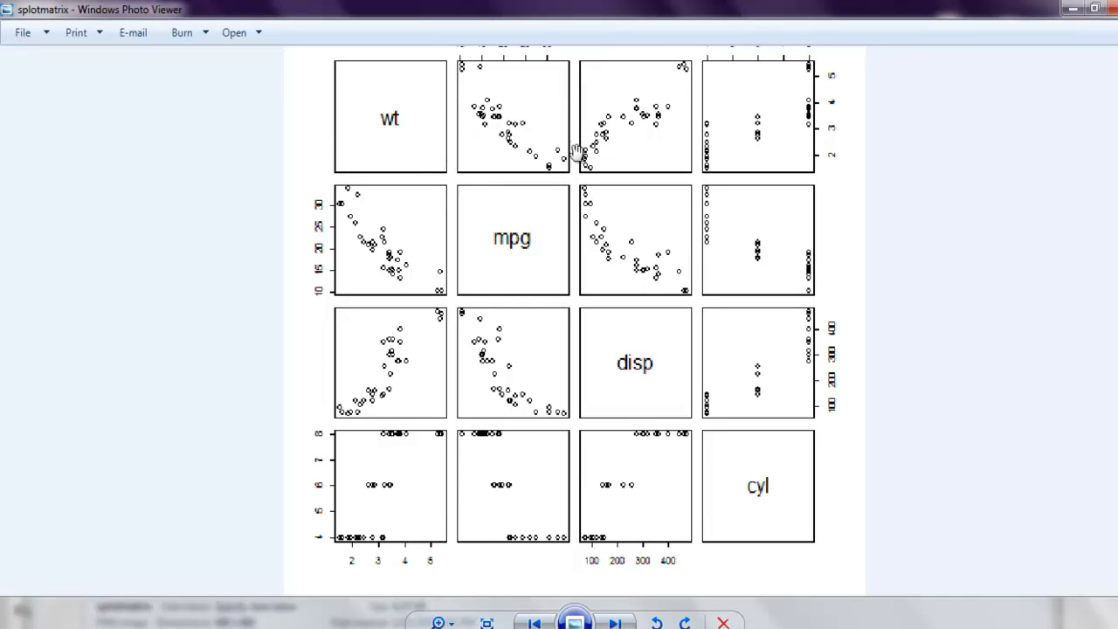
pyautogui.moveTo(400, 140)
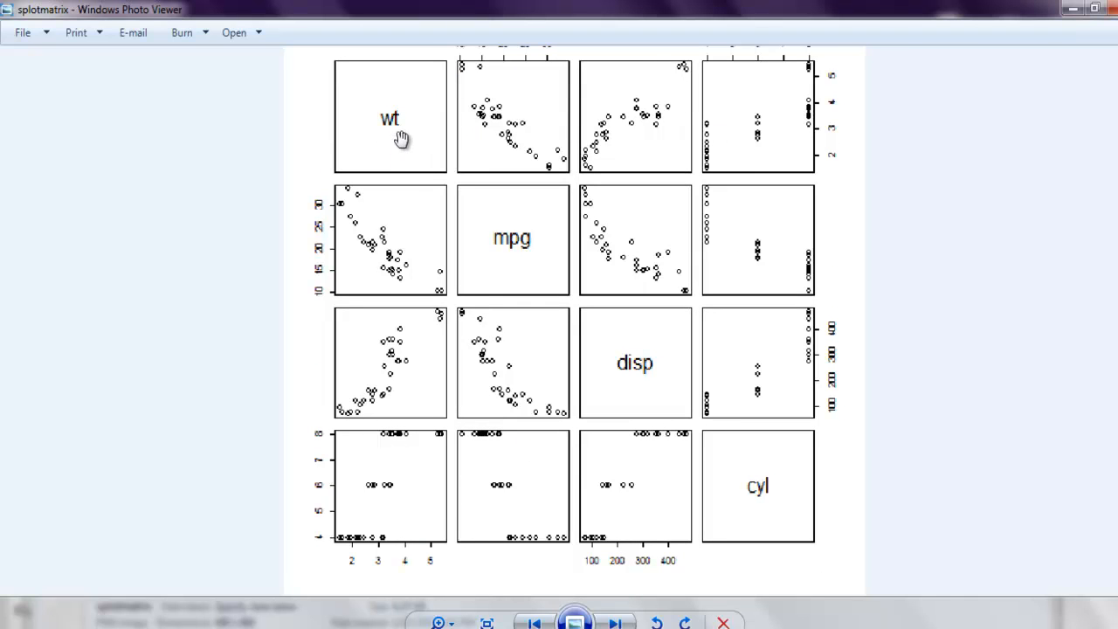
pyautogui.moveTo(682, 136)
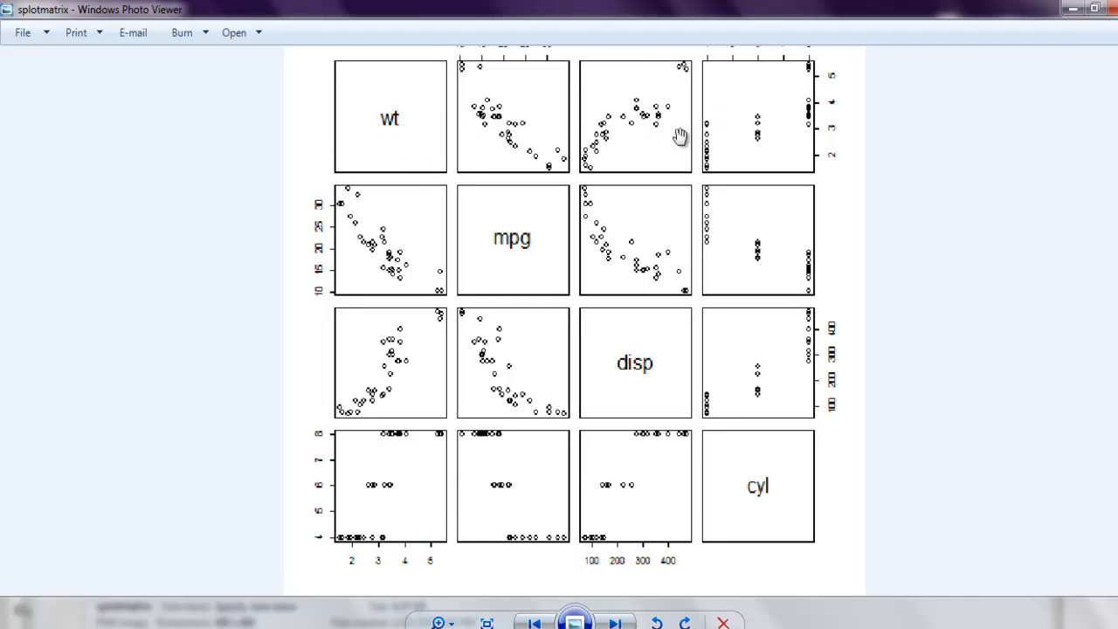
pyautogui.moveTo(743, 138)
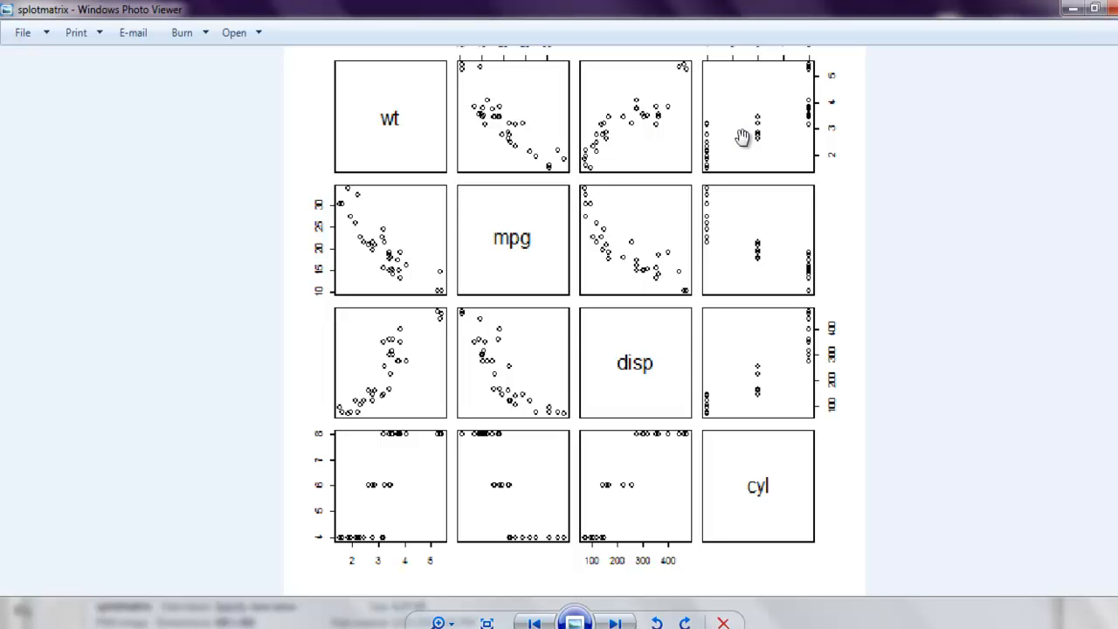
pyautogui.moveTo(699, 276)
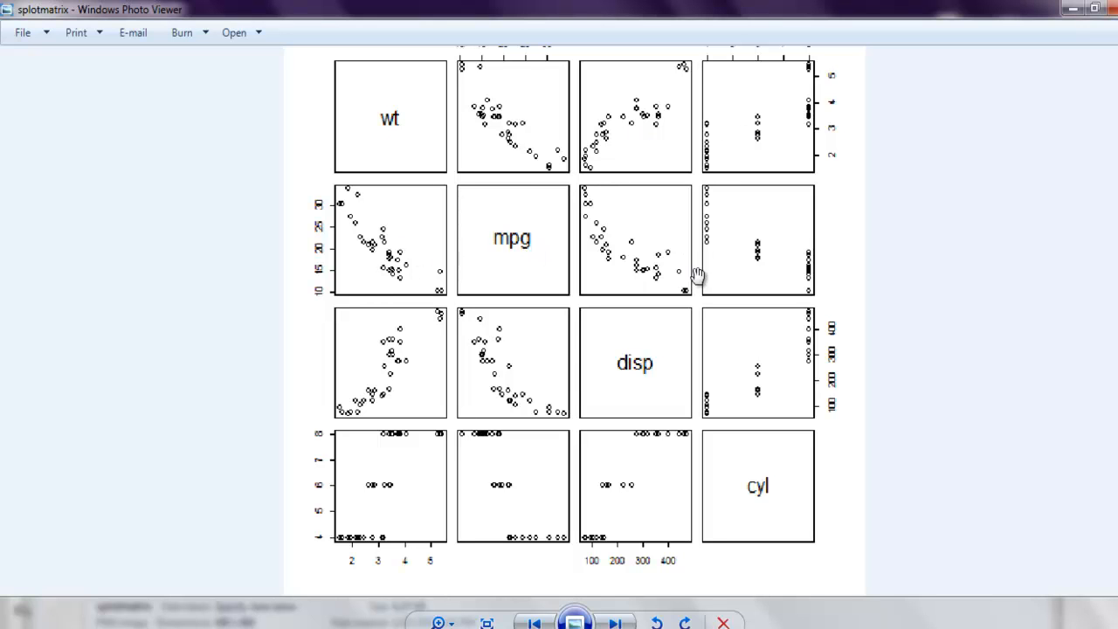
pyautogui.moveTo(681, 409)
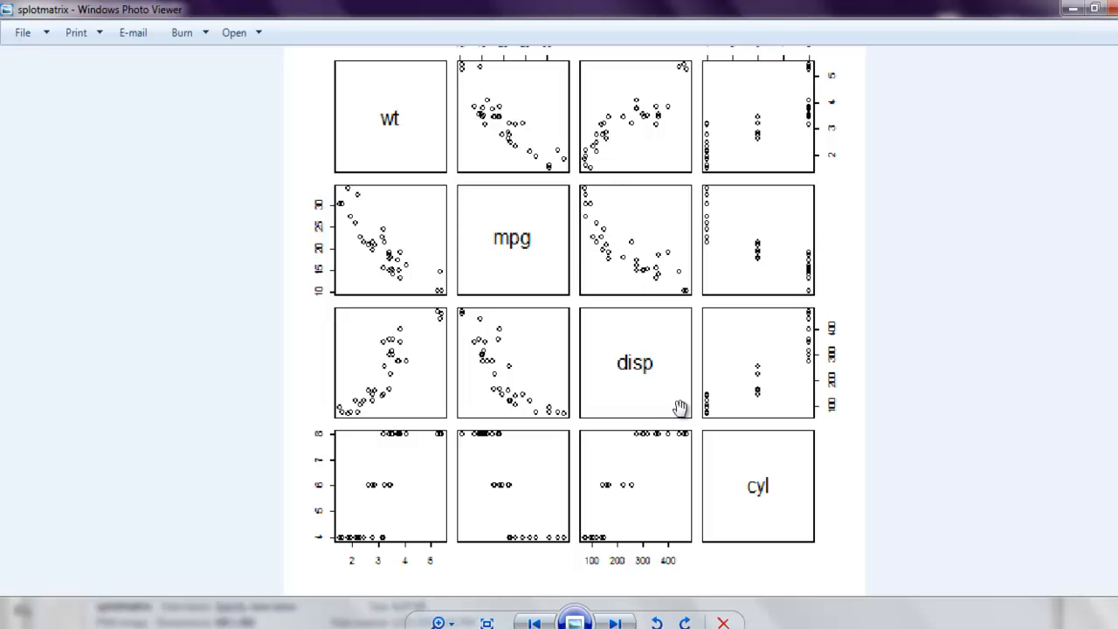
pyautogui.moveTo(706, 524)
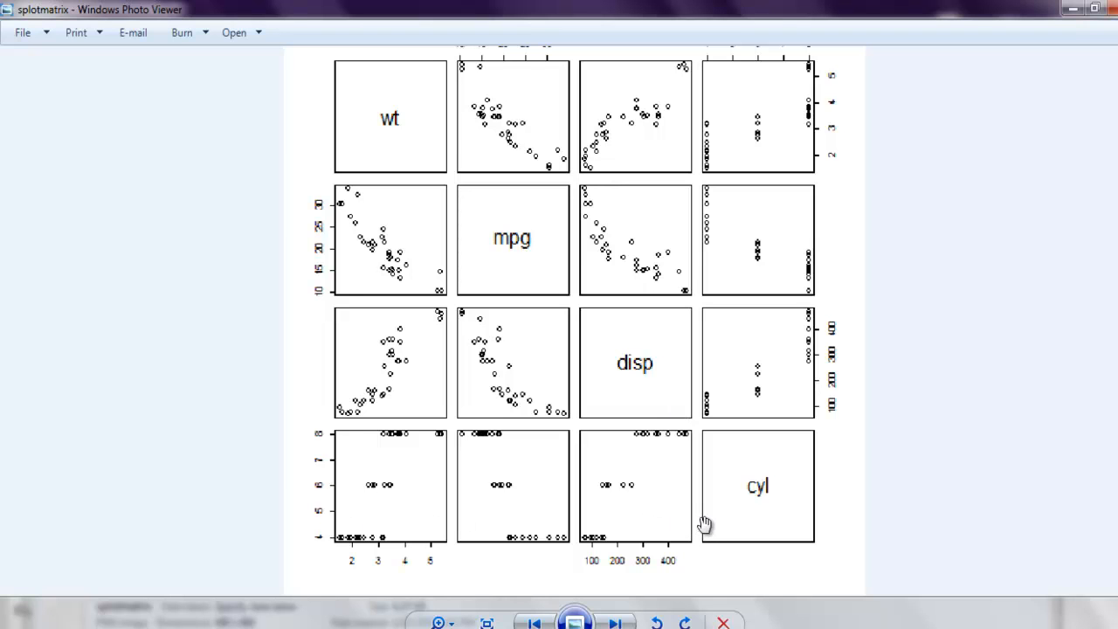
pyautogui.moveTo(406, 391)
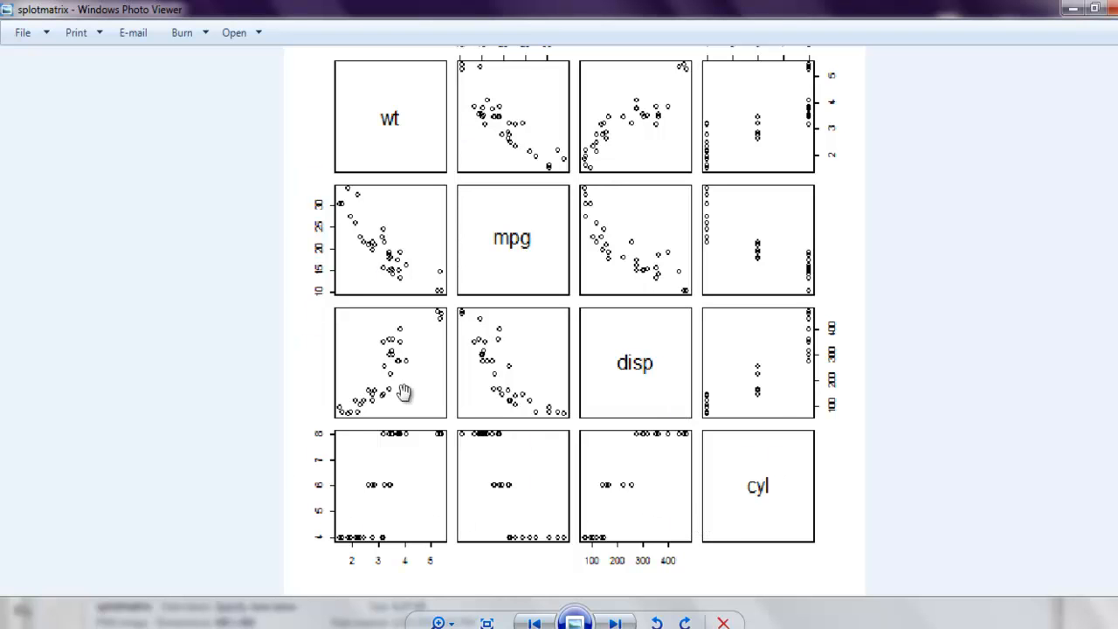
pyautogui.moveTo(422, 143)
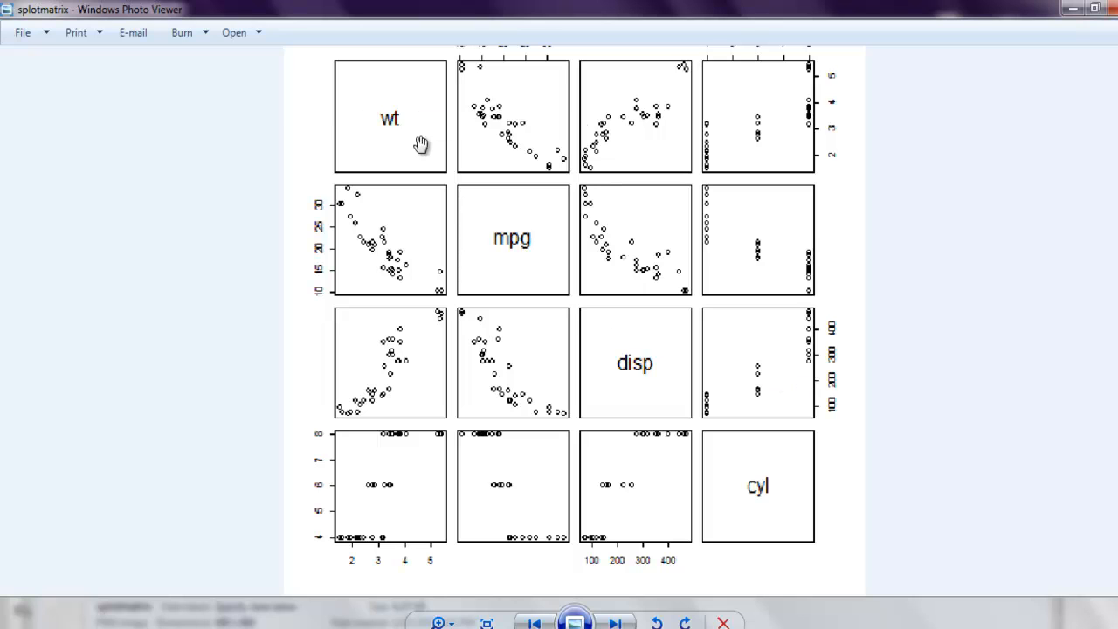
pyautogui.moveTo(440, 329)
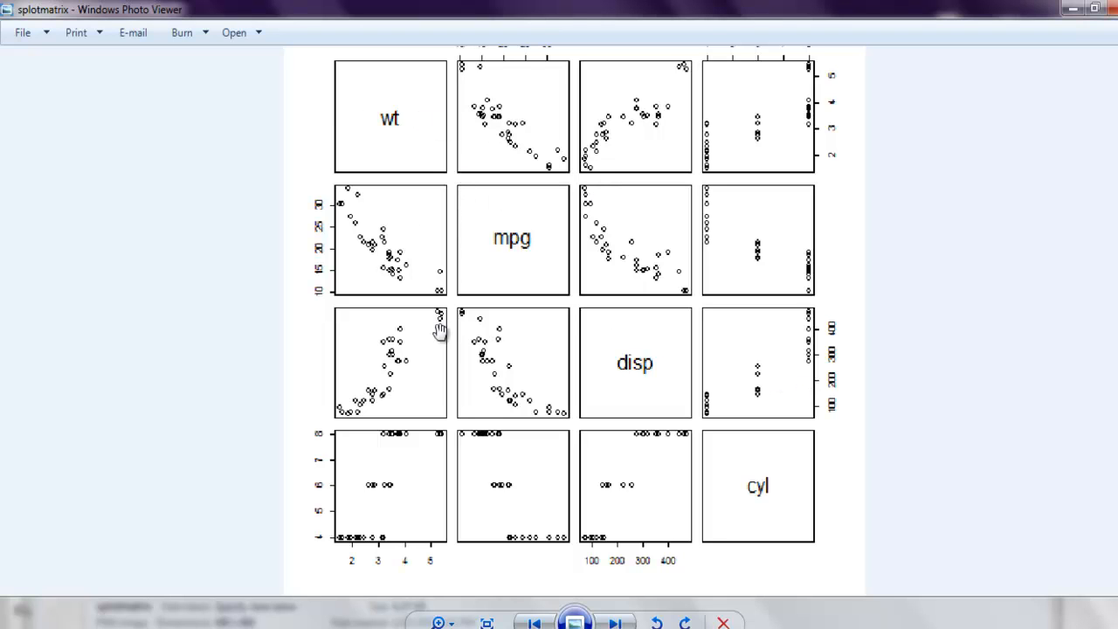